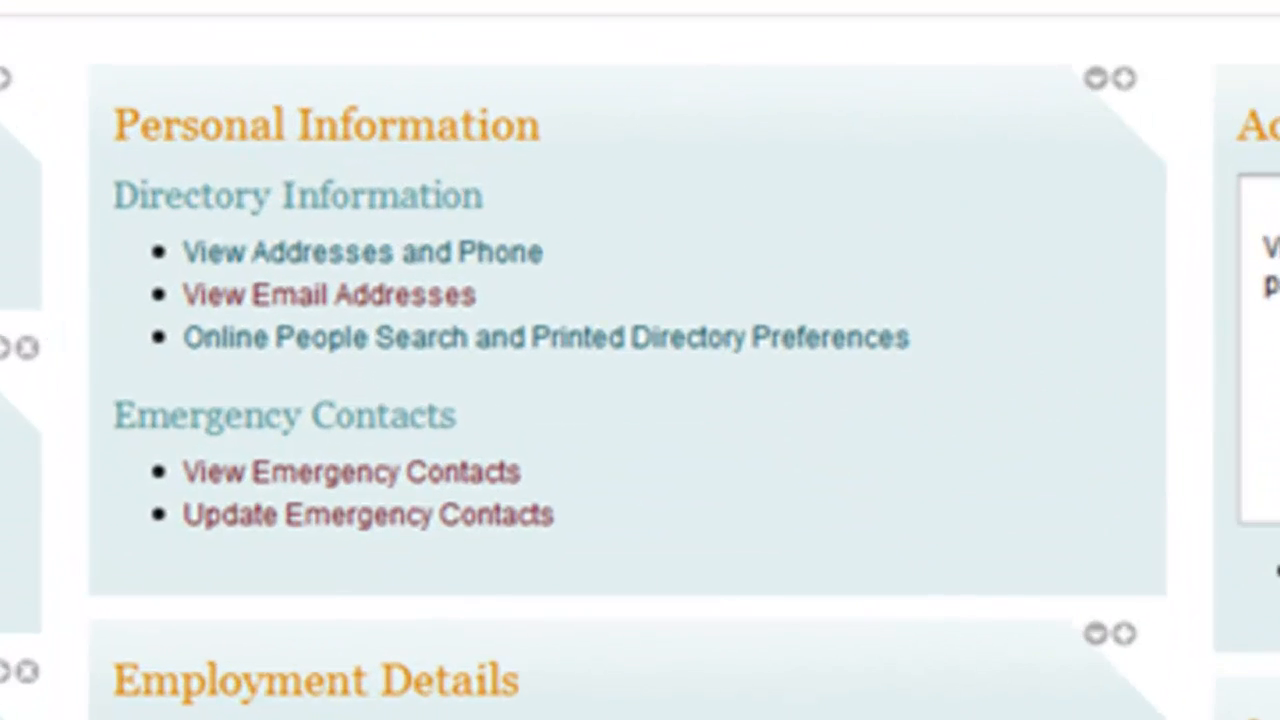
Step: Switch to the Campus Services page with student union, bookstore, money and transportation links
scroll("down", 3)
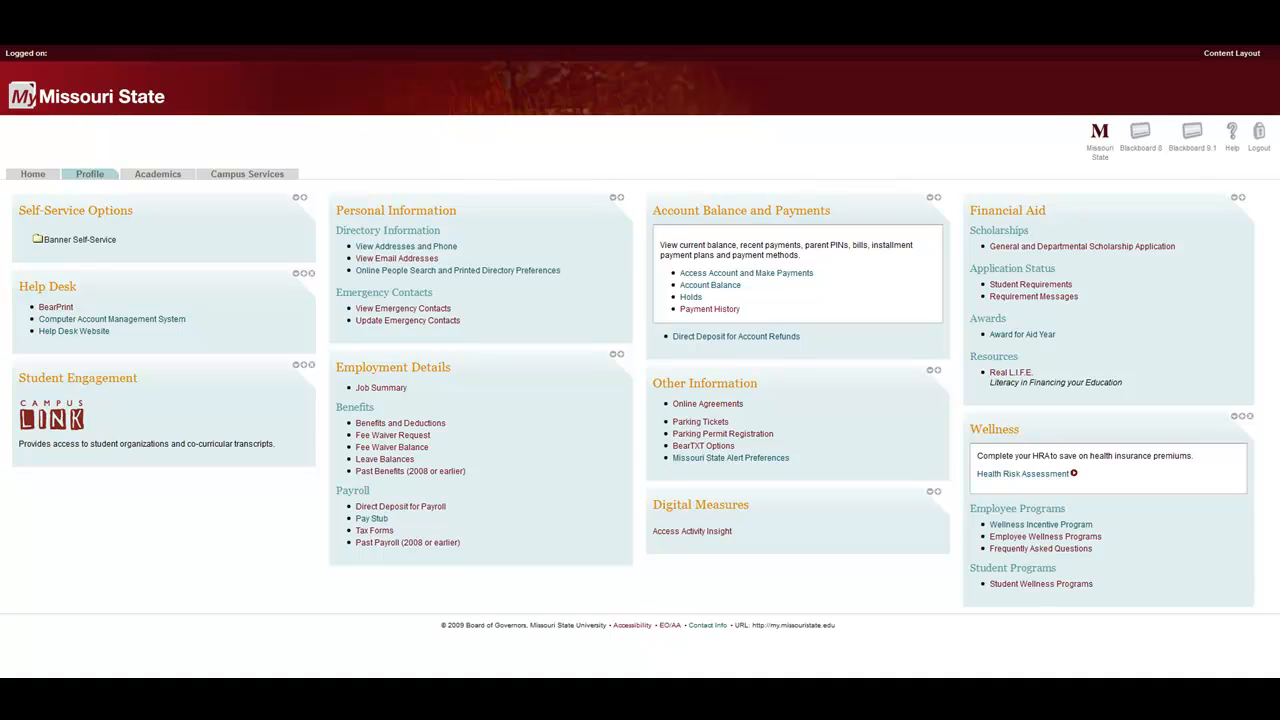
left_click(248, 172)
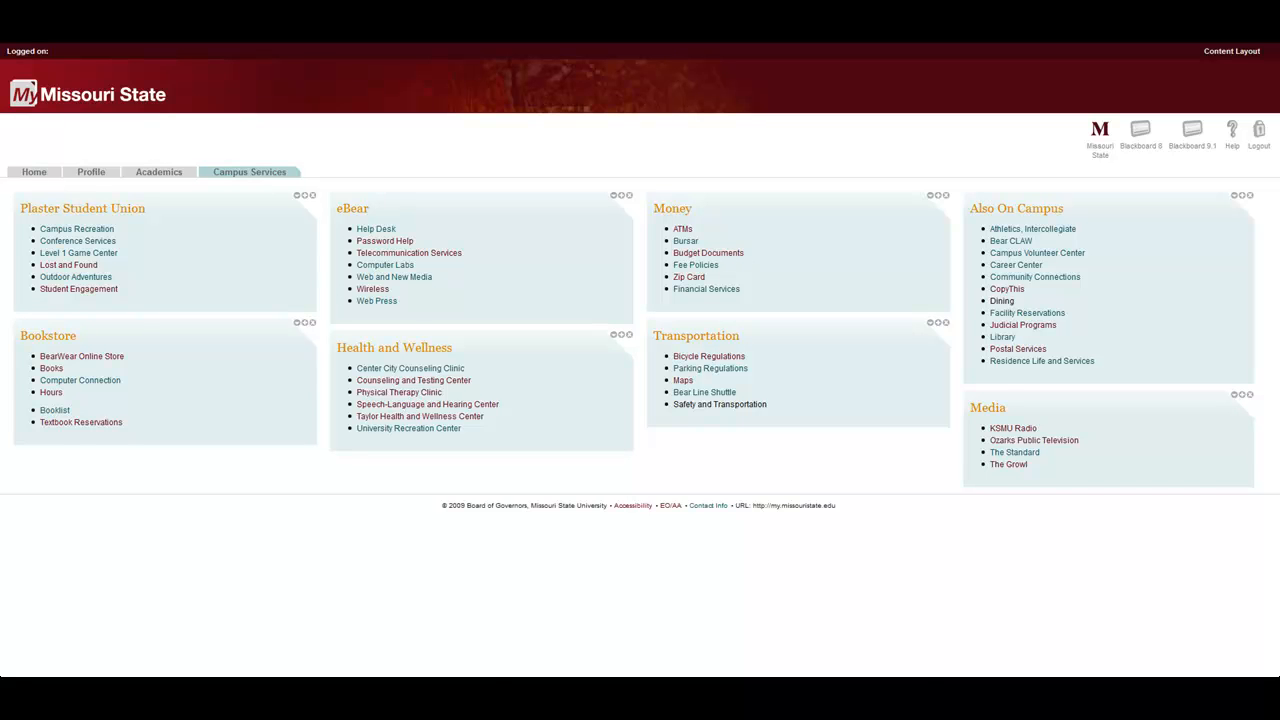
Step: Switch to the Academics page showing Registration Tools and Trial Schedule Builder
left_click(158, 172)
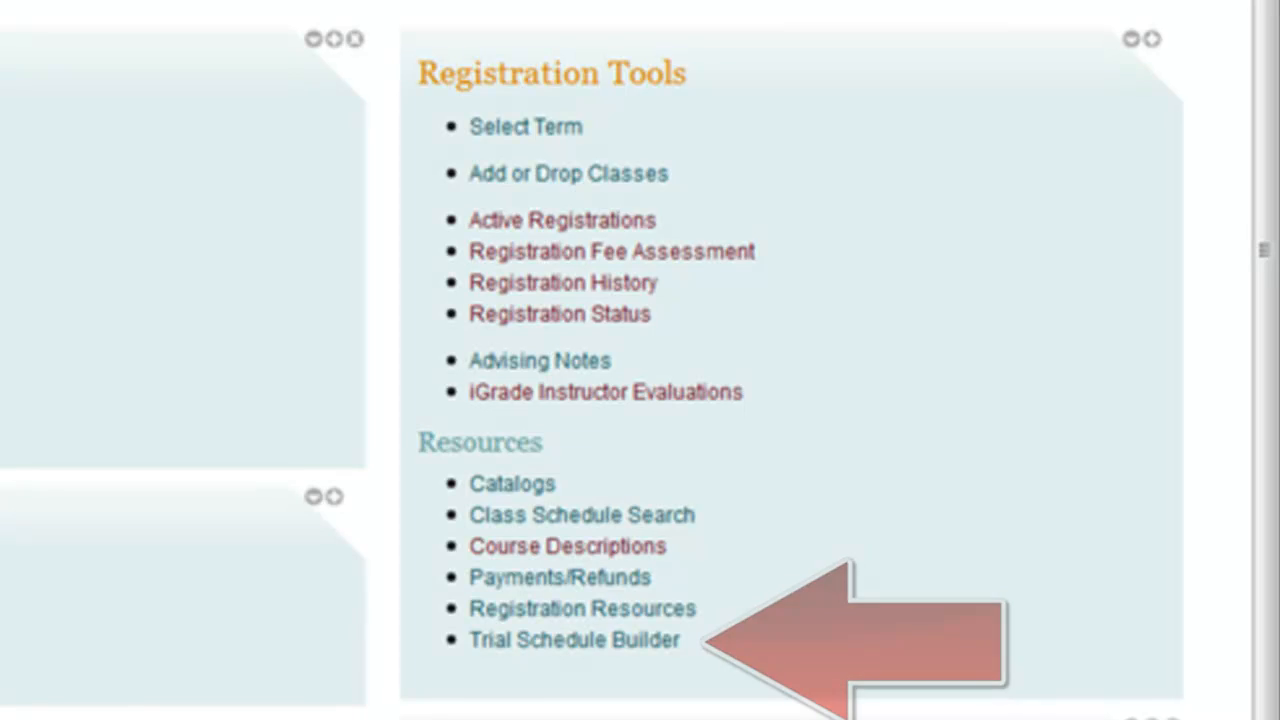
Step: Launch Trial Schedule Builder for Spring 2012 with COM 115, MTH 135, PED 100, PLS 101 and Lunch
left_click(572, 640)
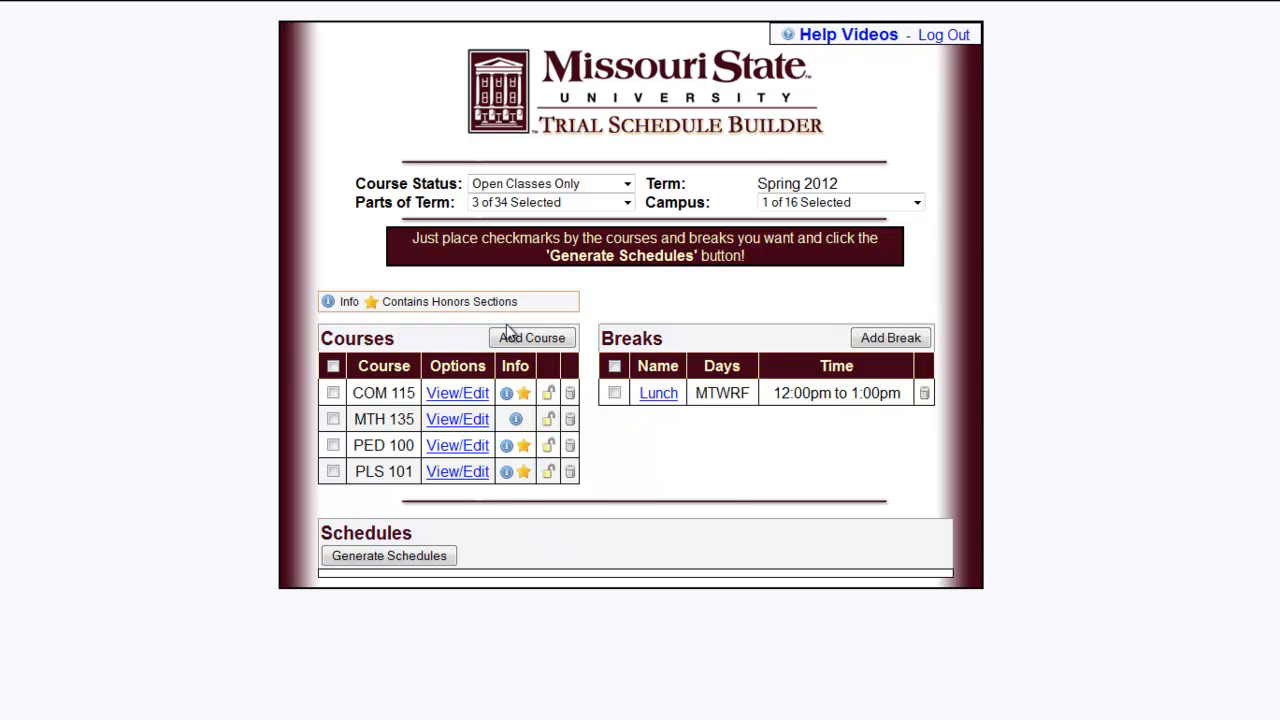
Step: Add GEP 101 First-Year Foundations from the General Education Program subject to the course list
left_click(532, 336)
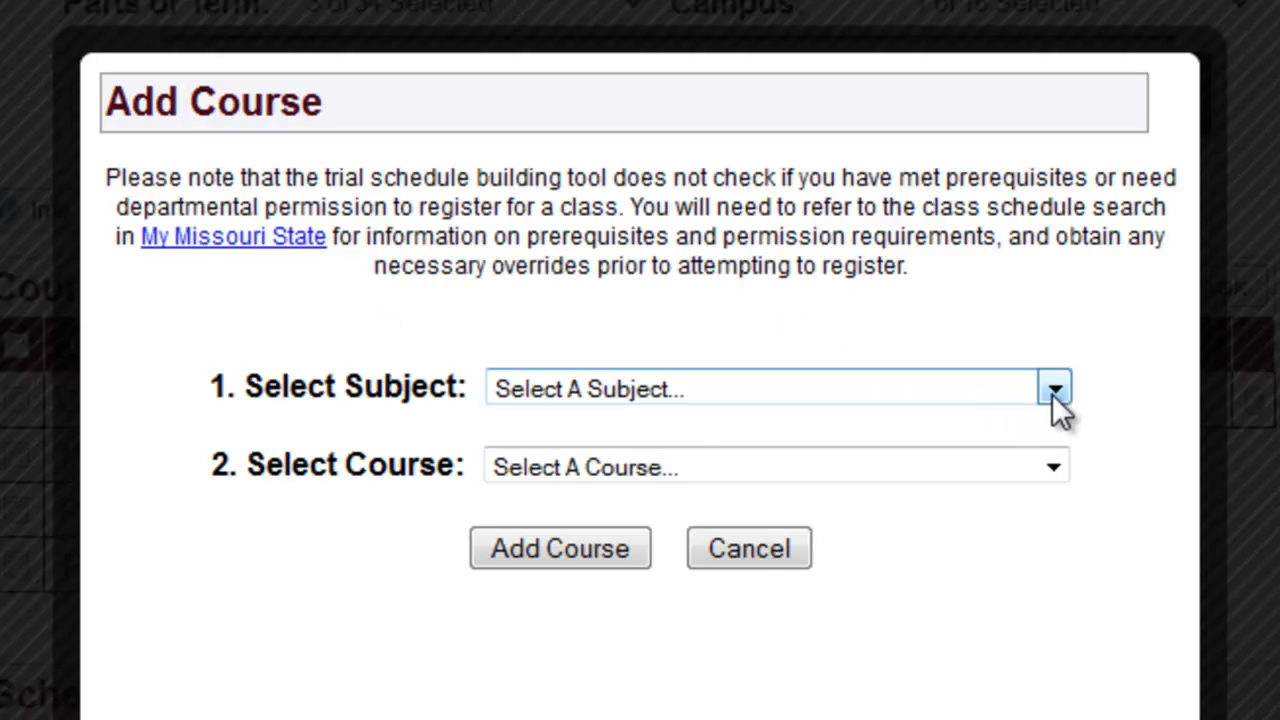
left_click(1054, 388)
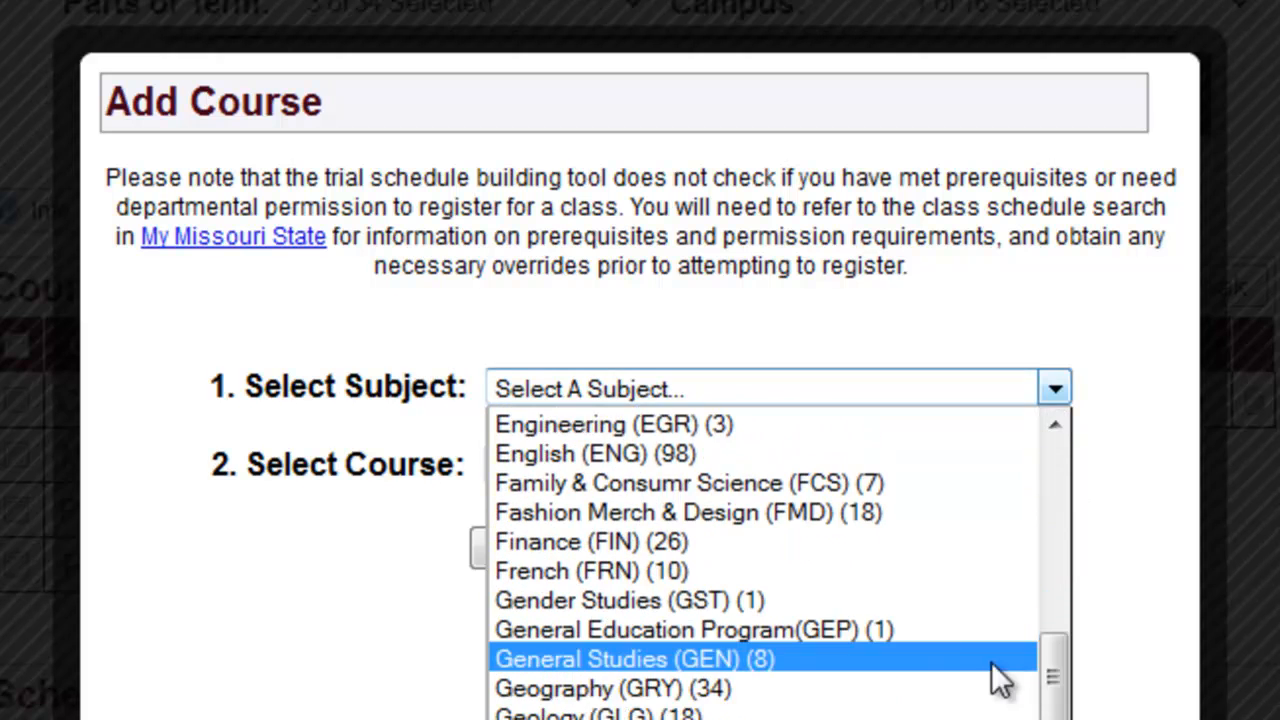
left_click(694, 628)
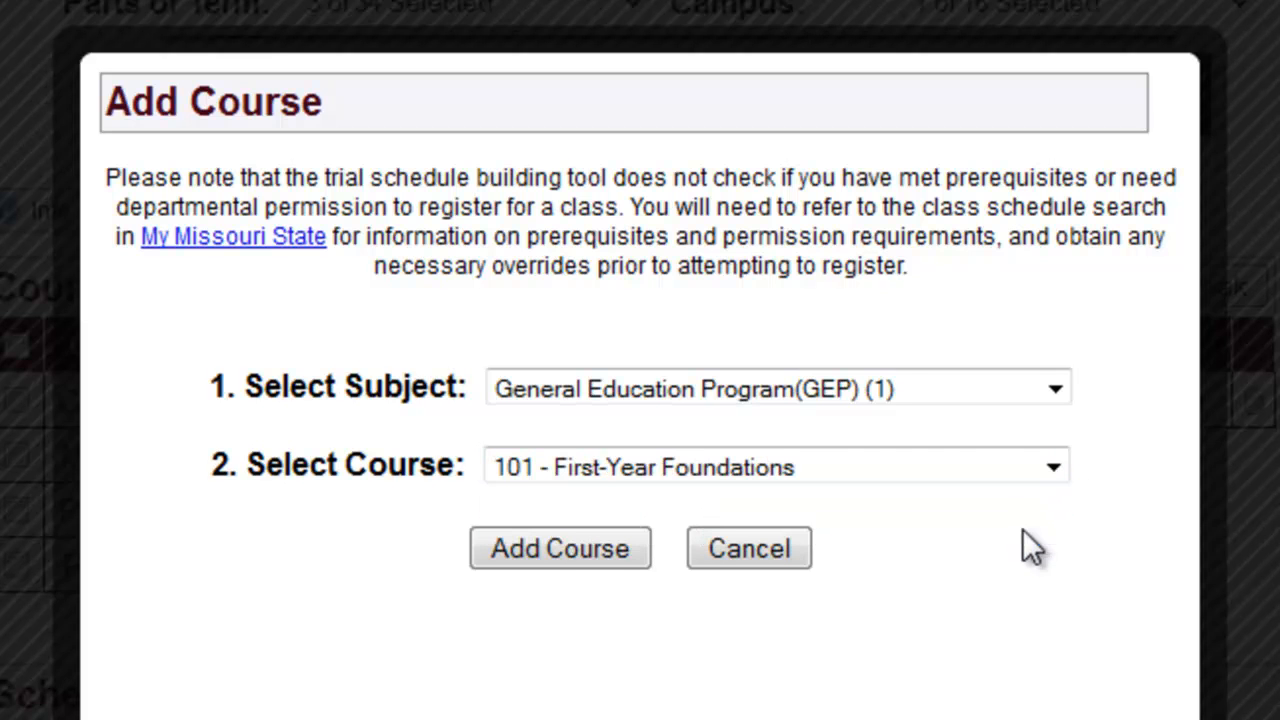
mouse_move(560, 548)
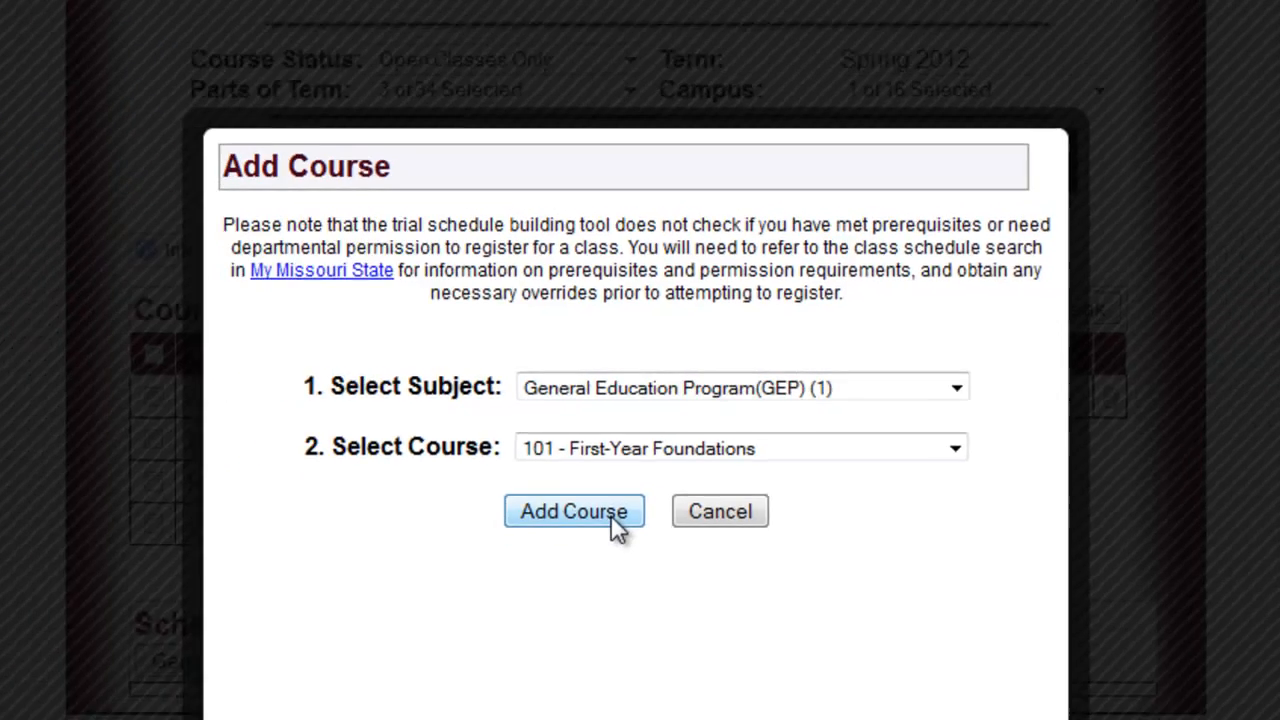
left_click(574, 512)
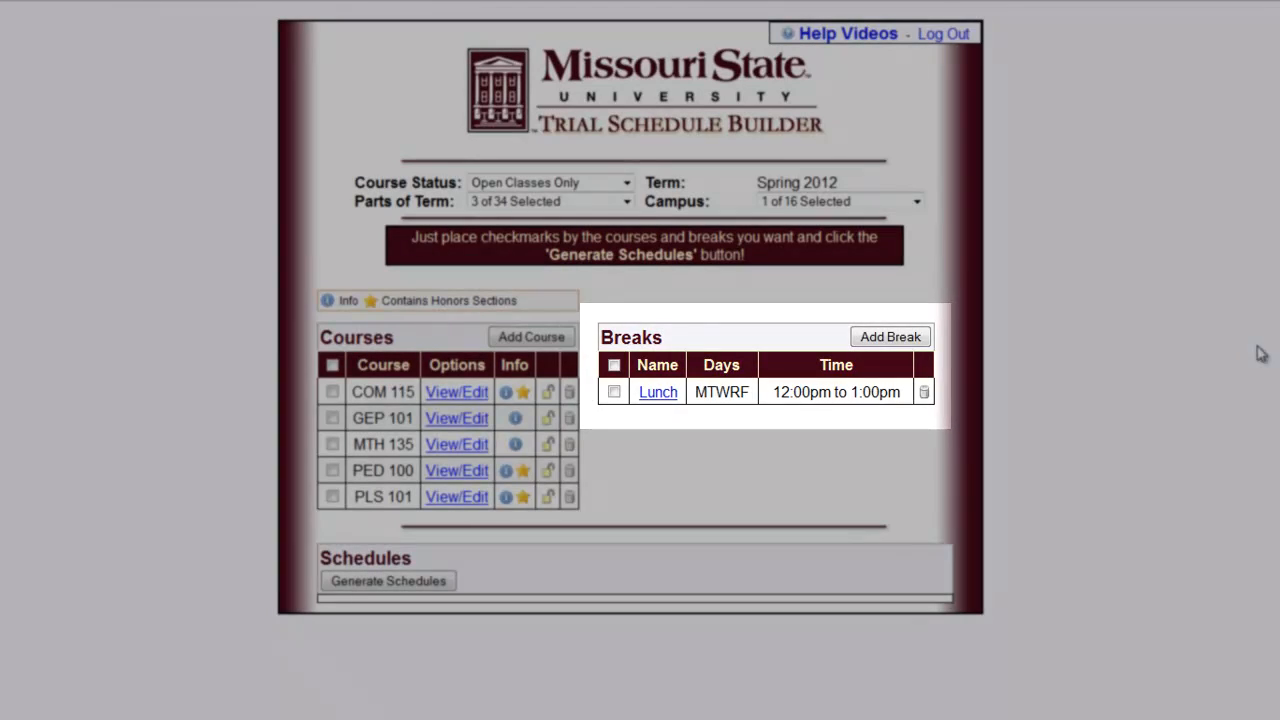
Step: Save a break named Exercise, 3:00–4:00 pm on Monday, Wednesday and Friday
left_click(888, 336)
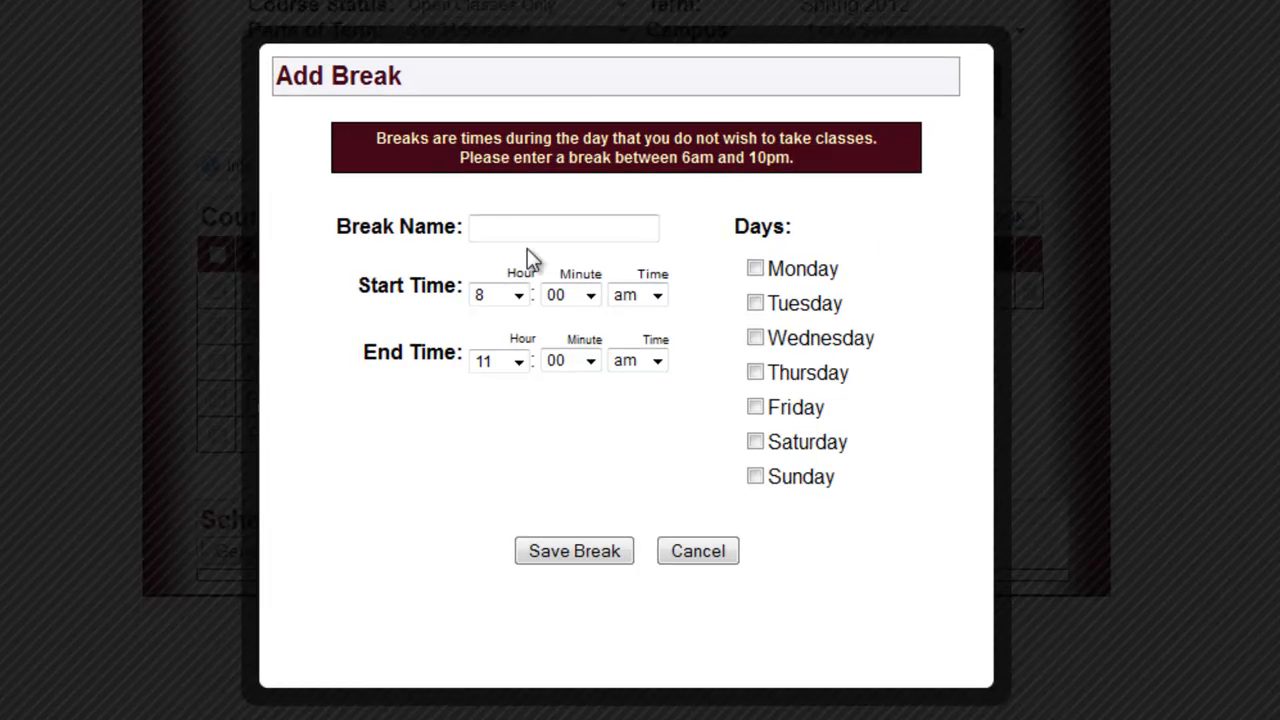
type("E")
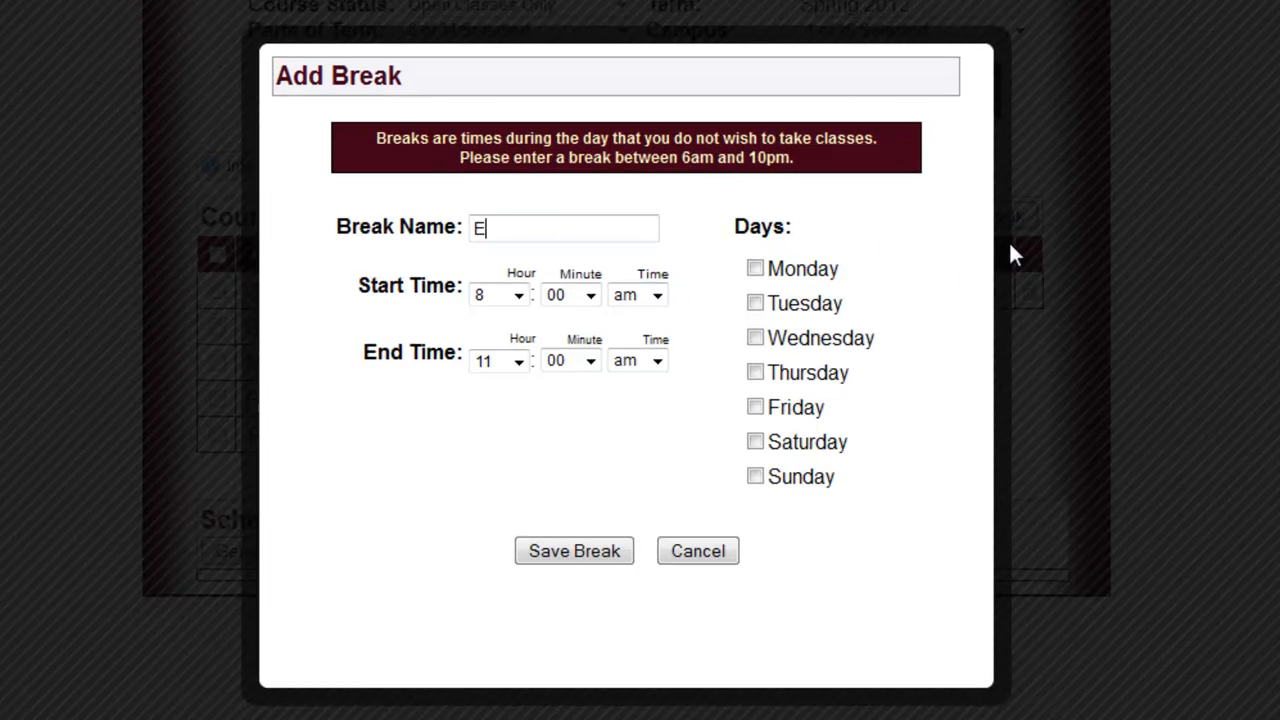
type("xercise")
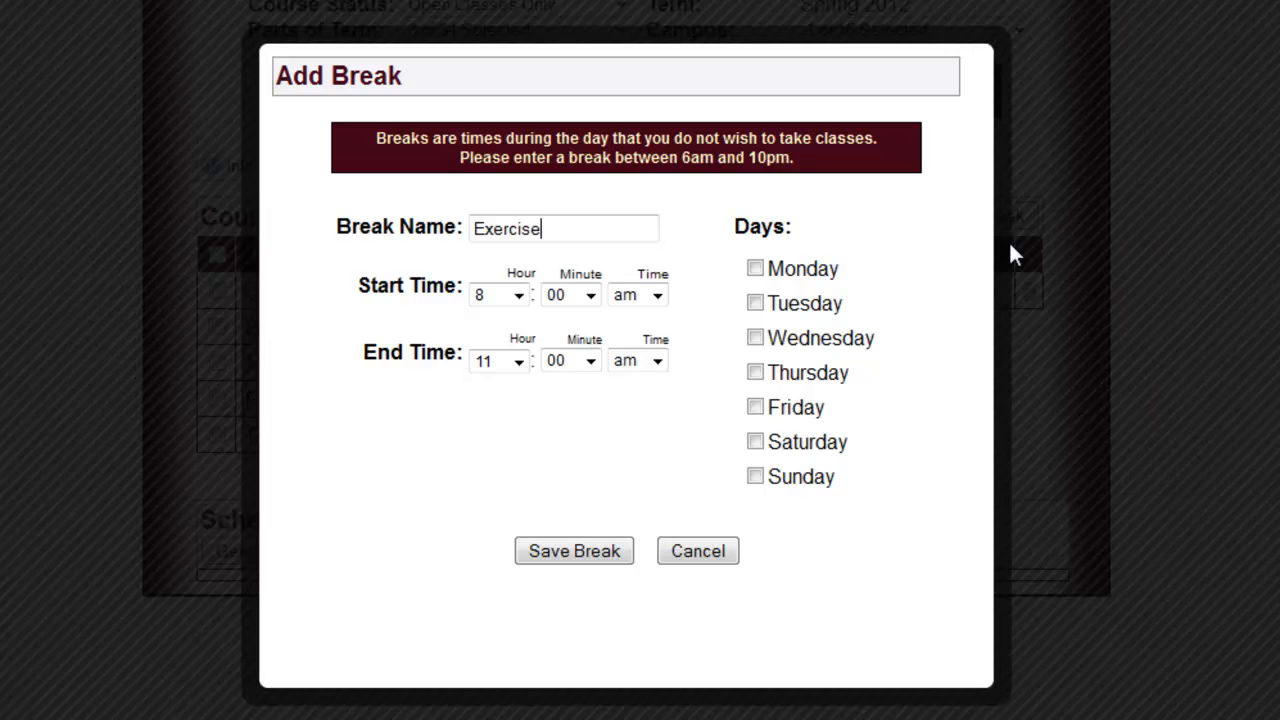
mouse_move(1080, 156)
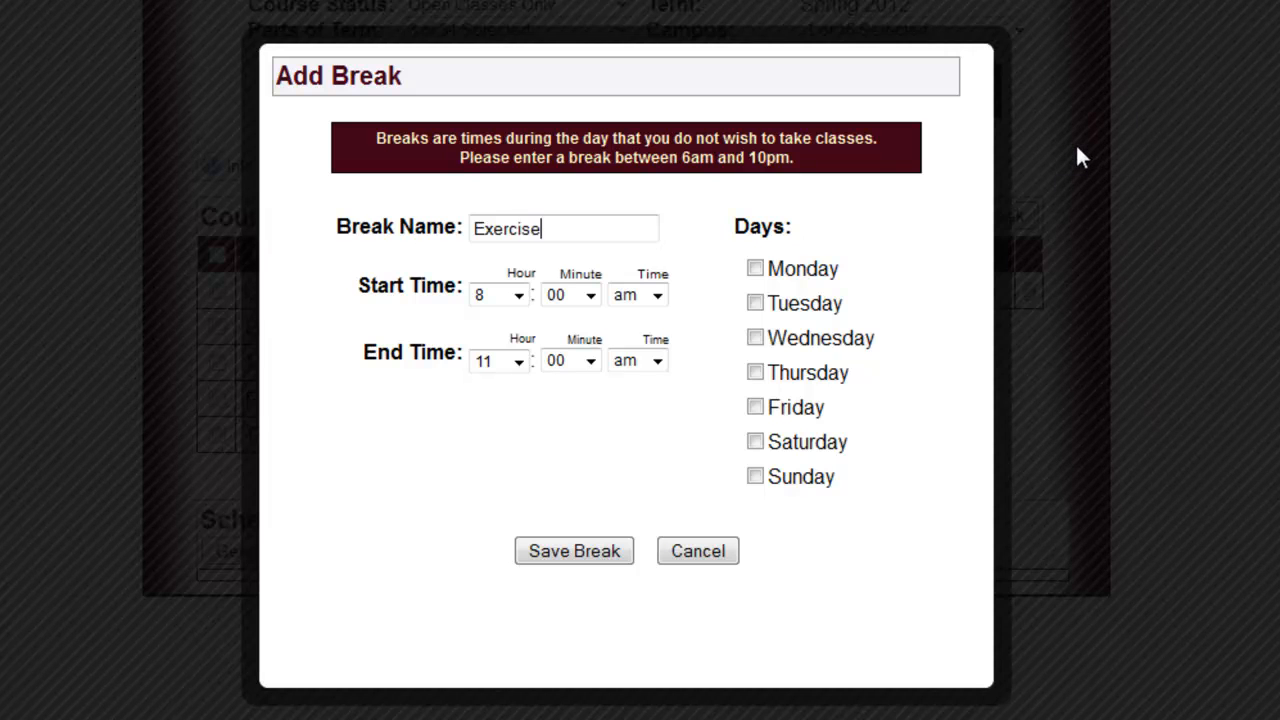
left_click(496, 294)
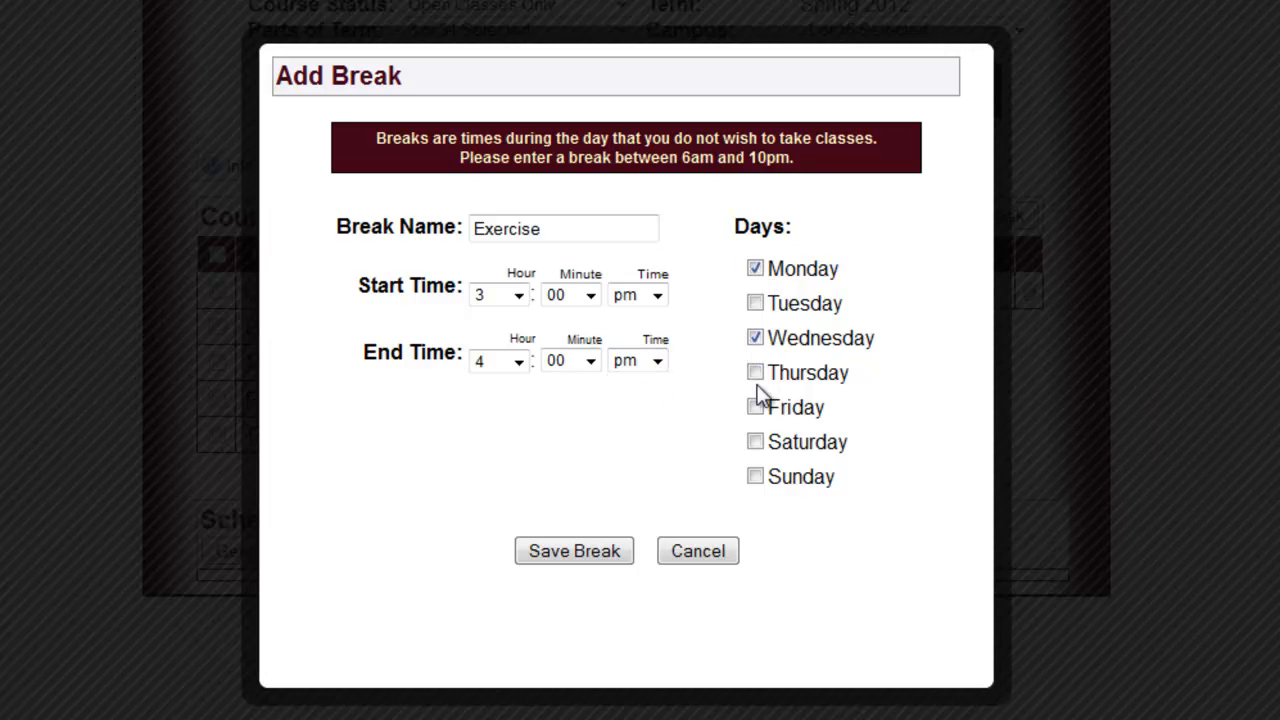
left_click(756, 406)
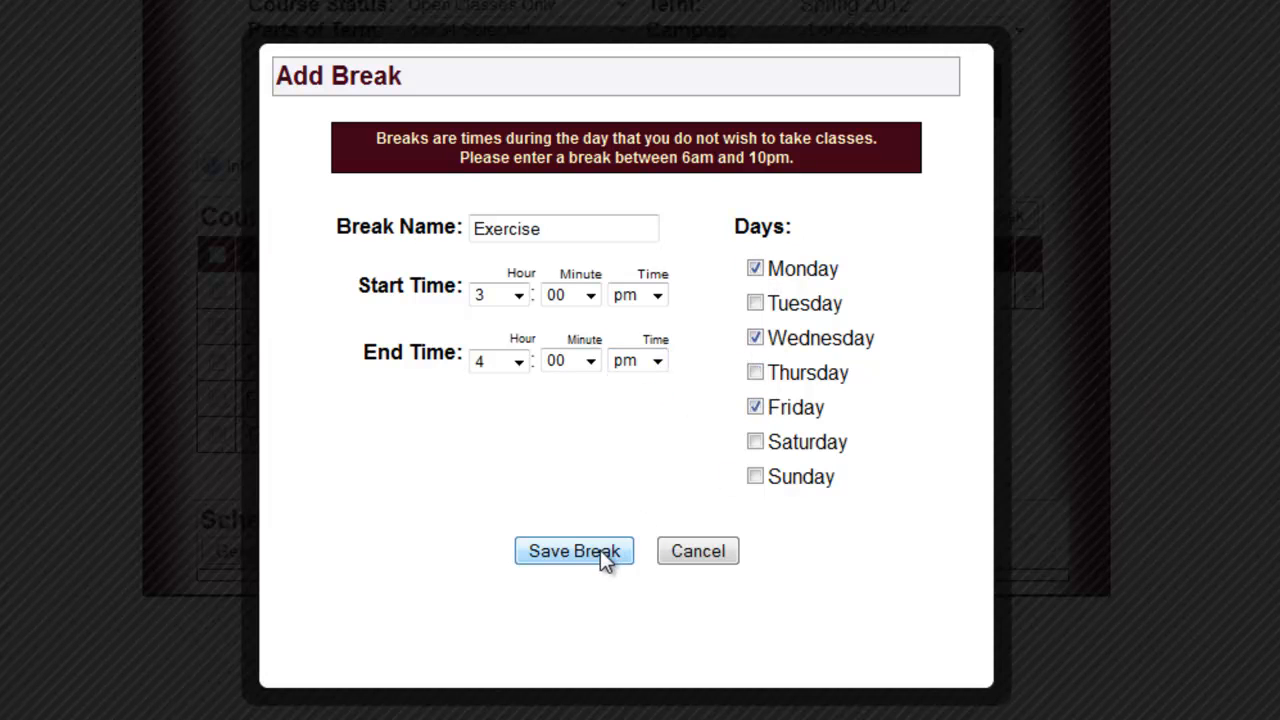
left_click(574, 552)
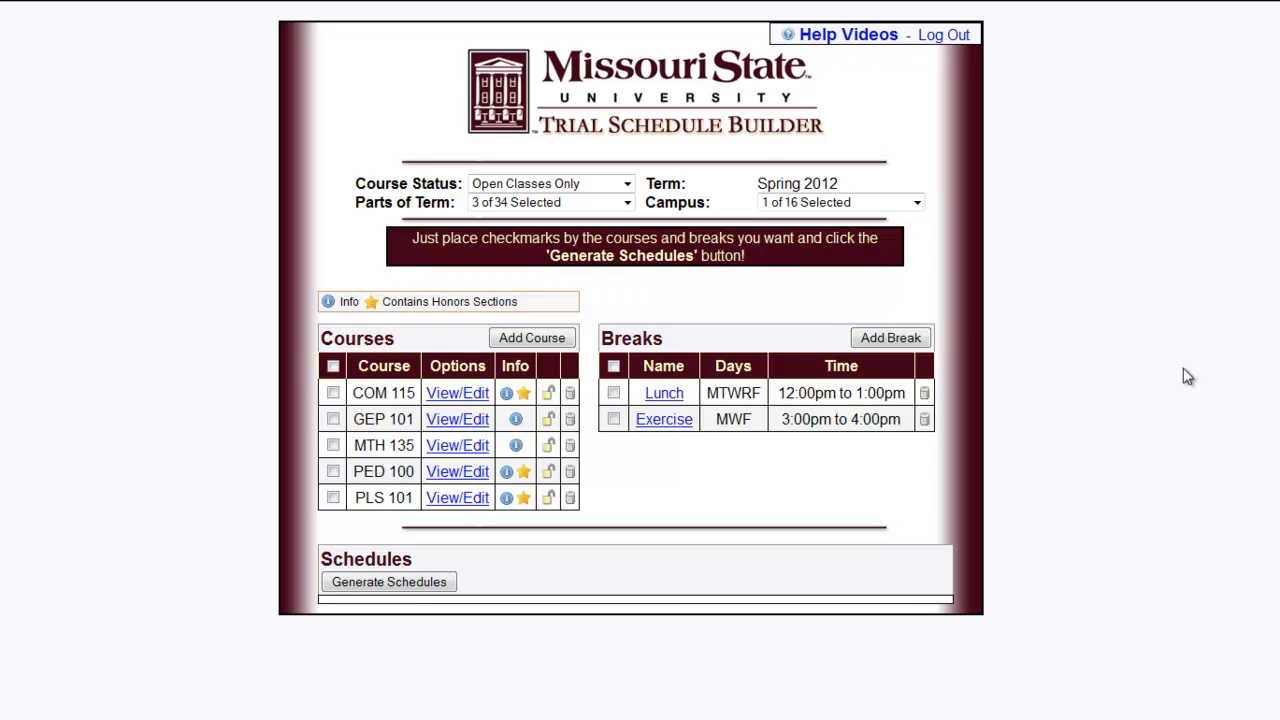
Step: Include all five courses and both breaks and generate over 1,000 possible schedules
left_click(332, 364)
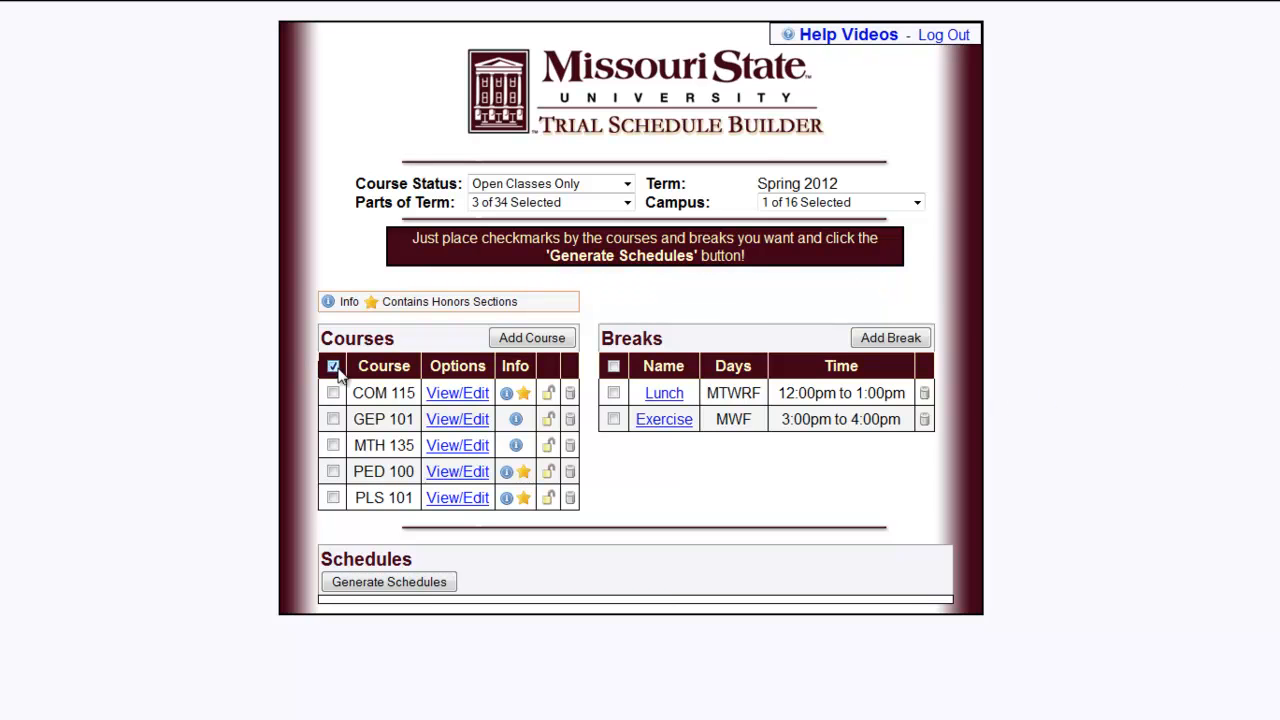
left_click(612, 364)
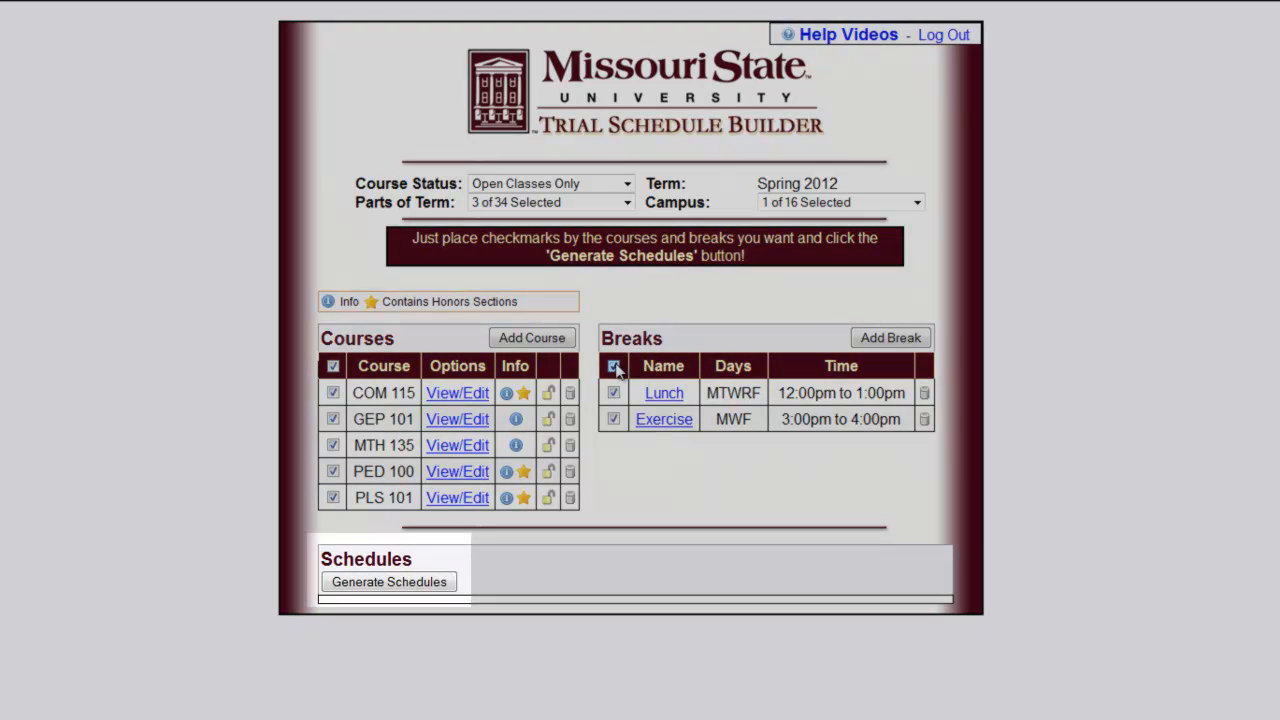
left_click(388, 580)
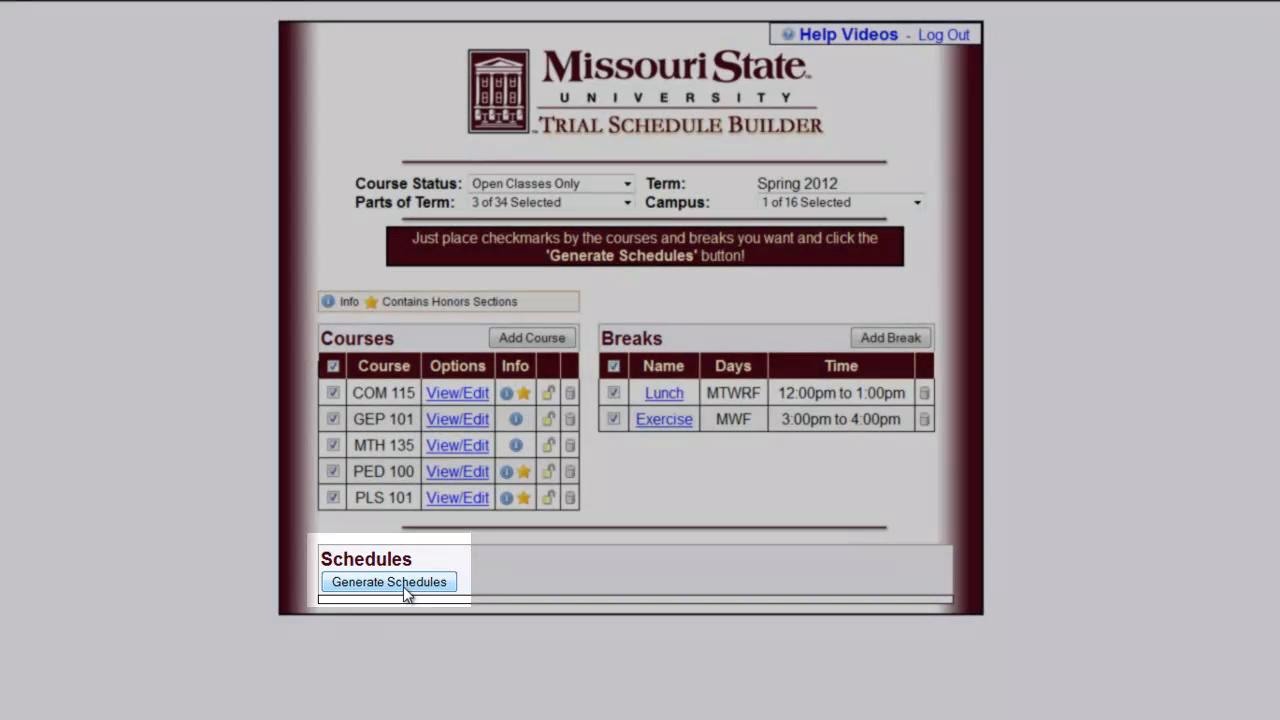
left_click(388, 582)
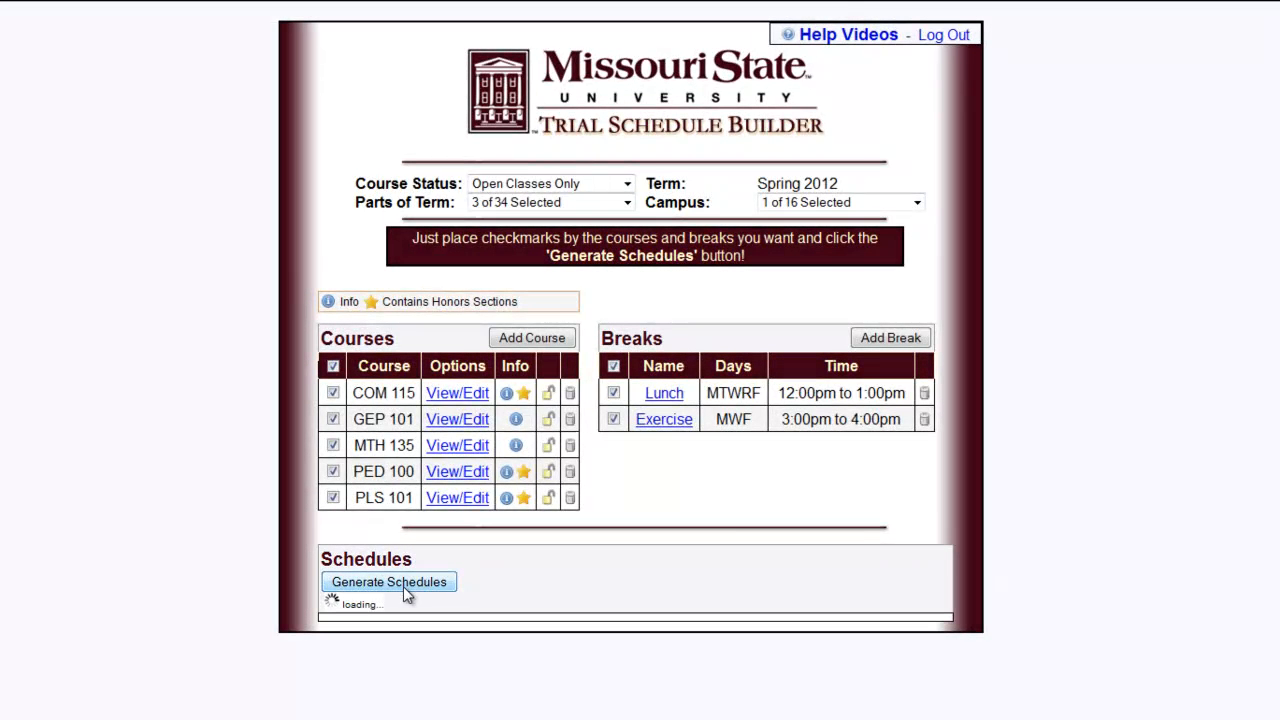
left_click(388, 580)
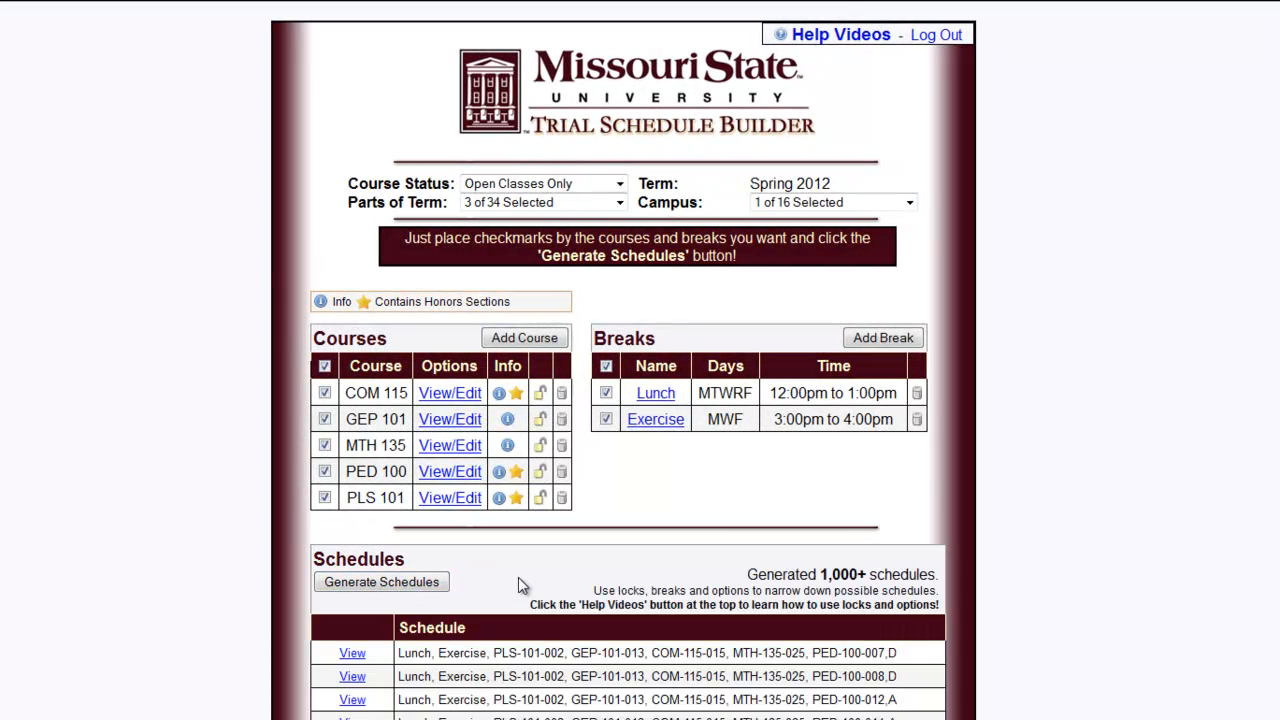
scroll("down", 3)
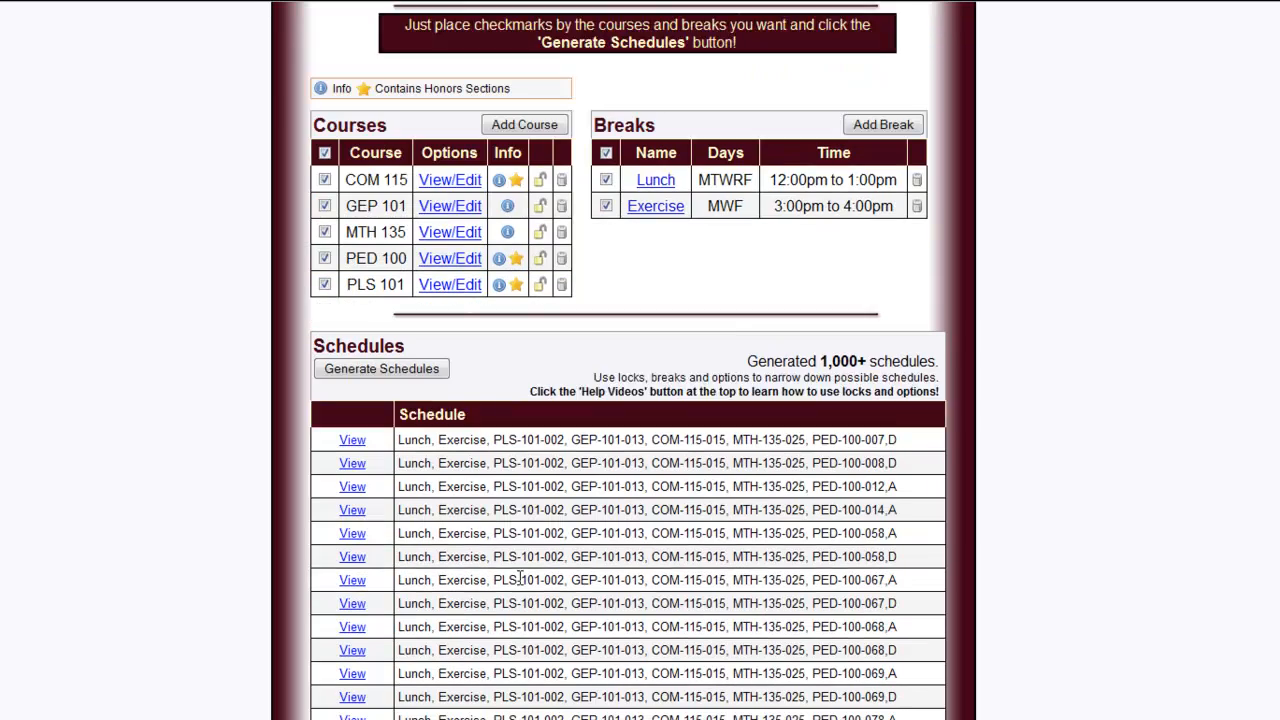
scroll("down", 3)
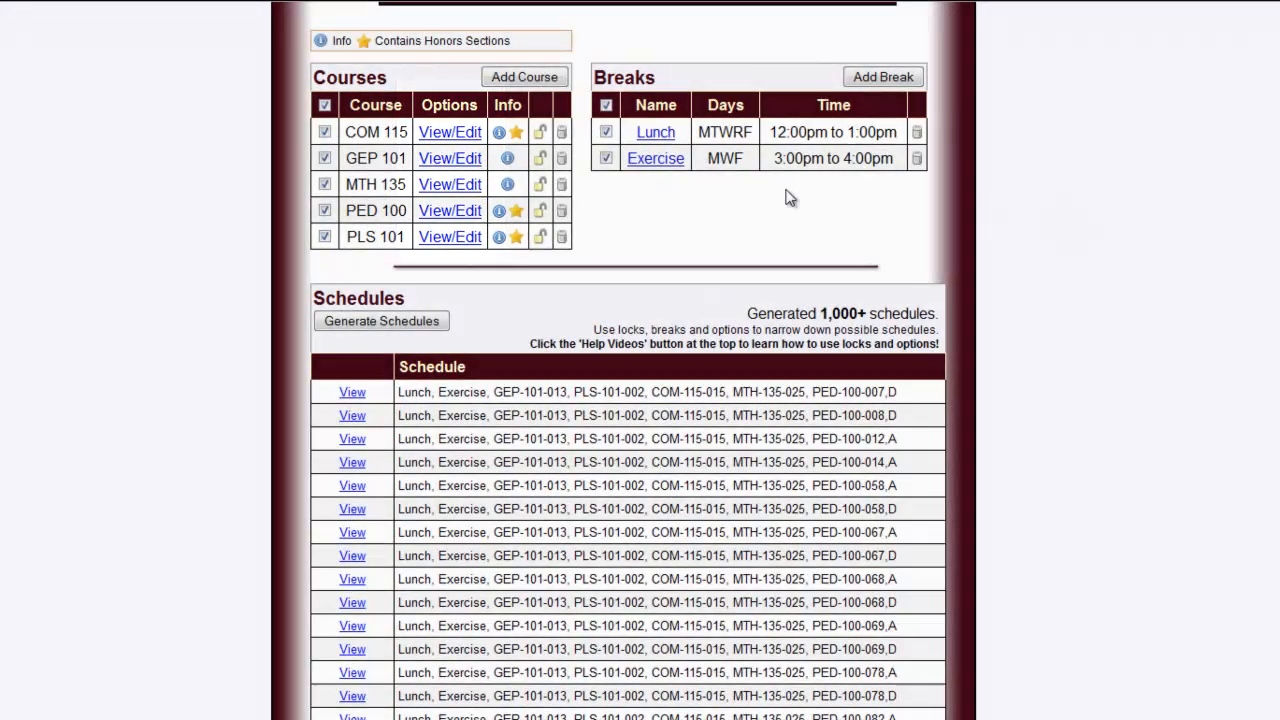
Step: In GEP 101's section options, exclude evening section 301, keeping 012, 013, 021 and 025
left_click(448, 158)
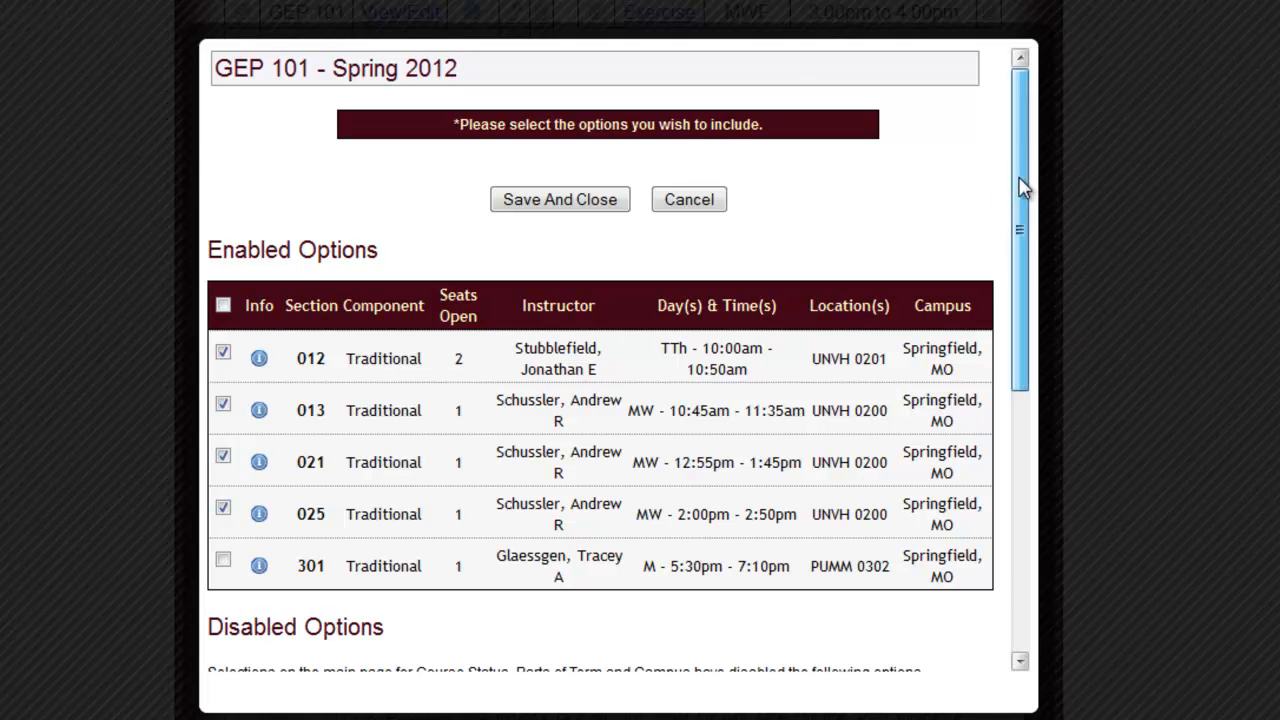
scroll("down", 3)
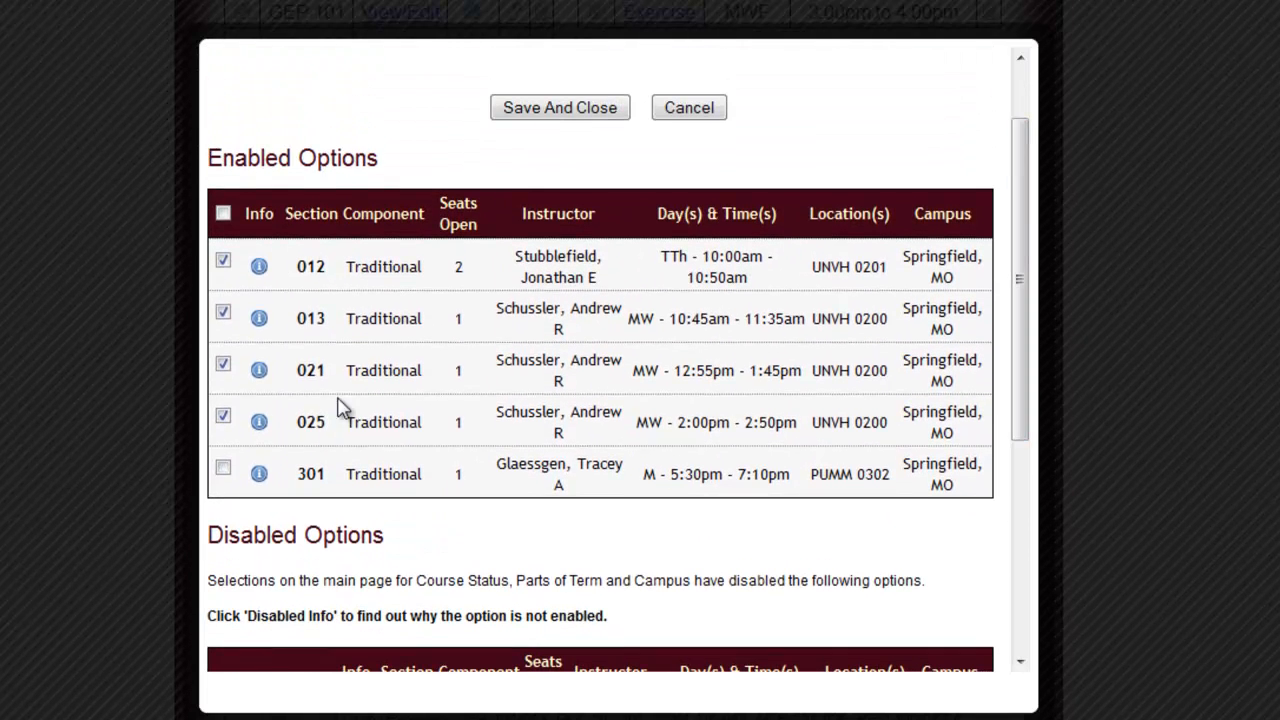
left_click(222, 468)
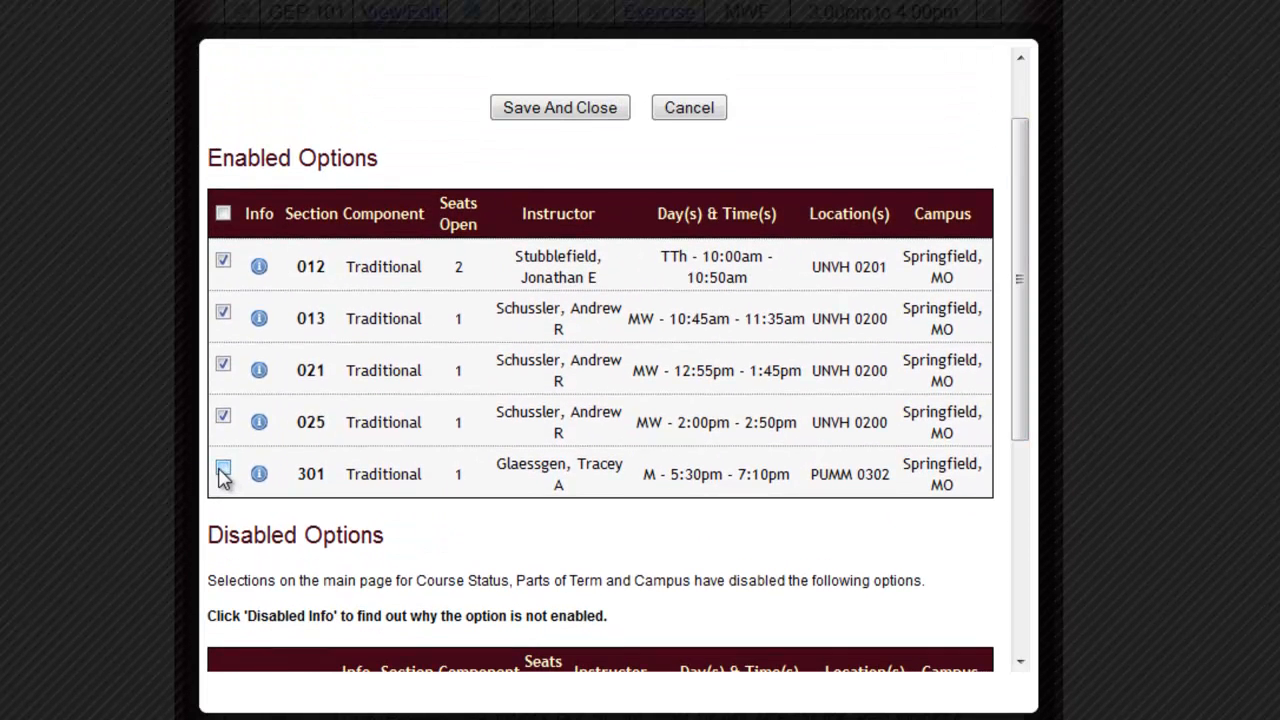
left_click(224, 468)
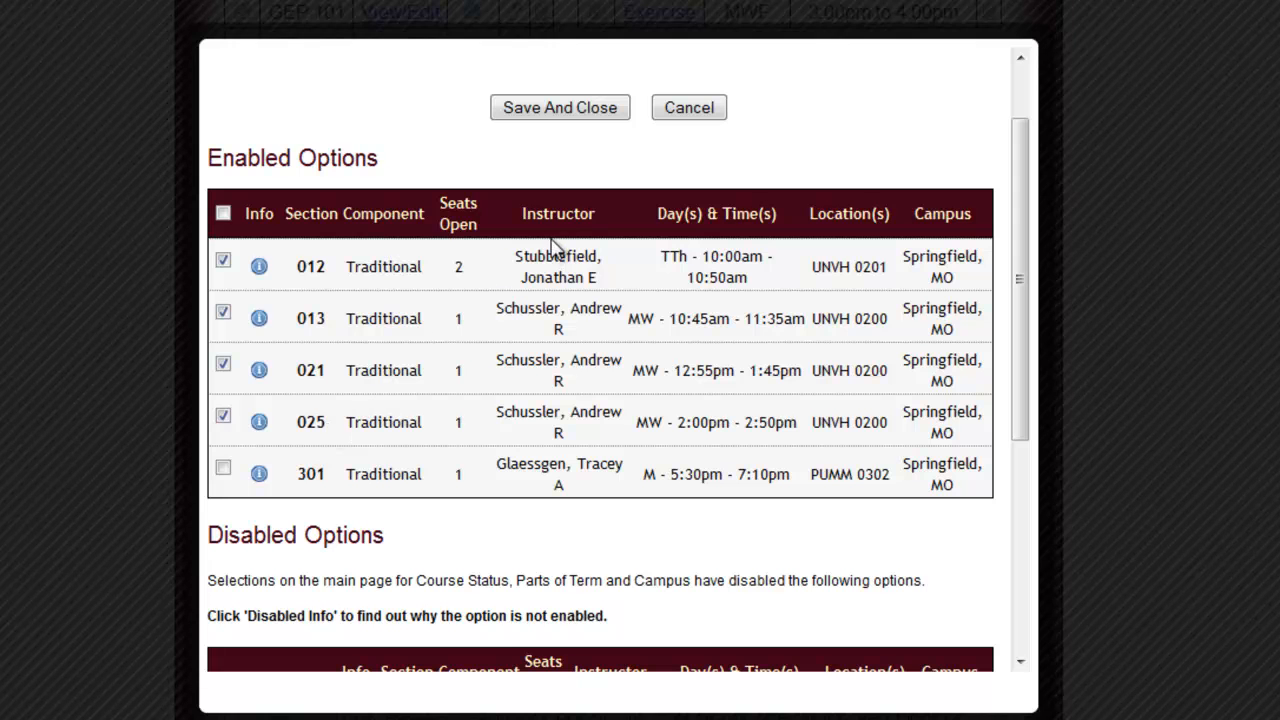
mouse_move(660, 212)
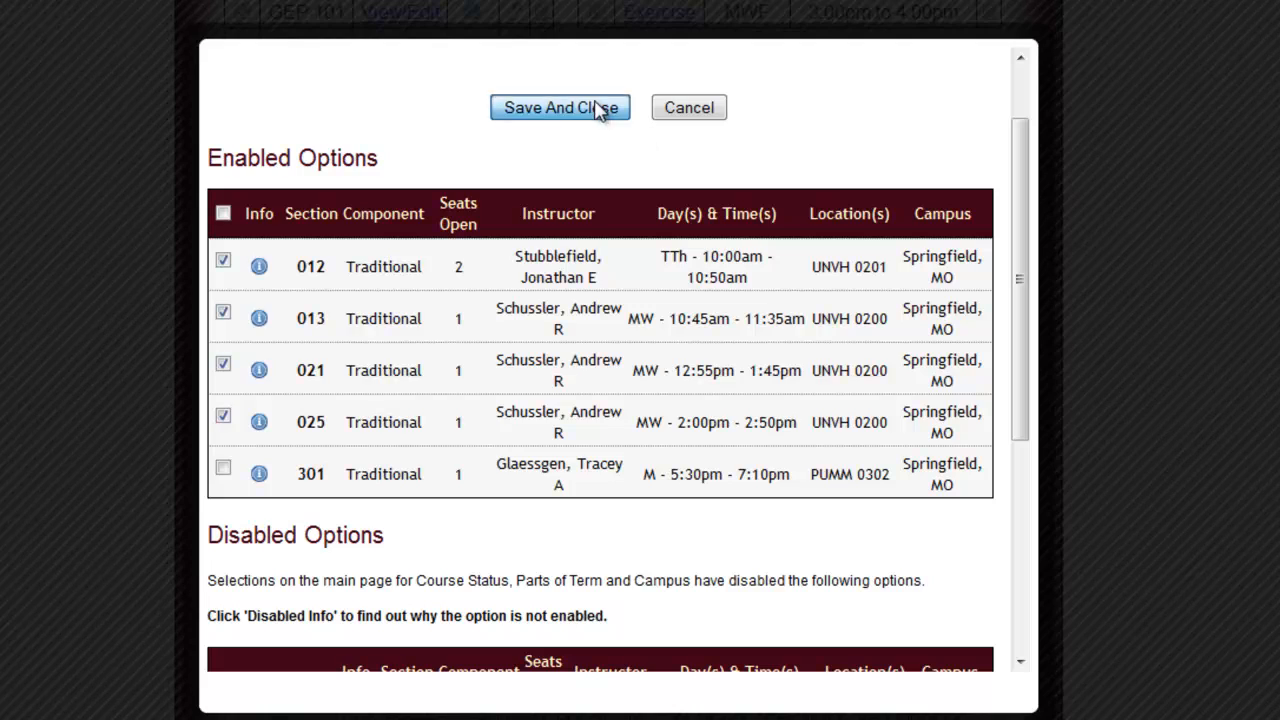
Step: Save GEP 101's narrowed sections and regenerate, cutting results to 62 schedules
left_click(560, 108)
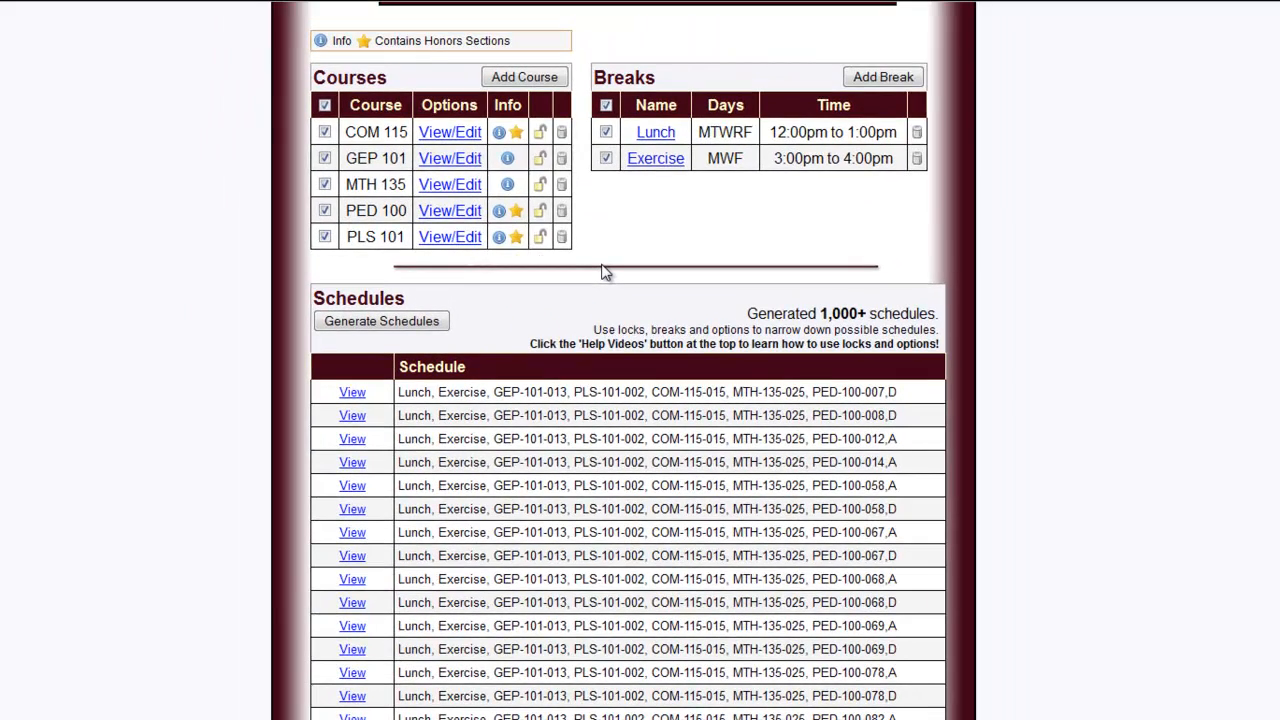
mouse_move(584, 280)
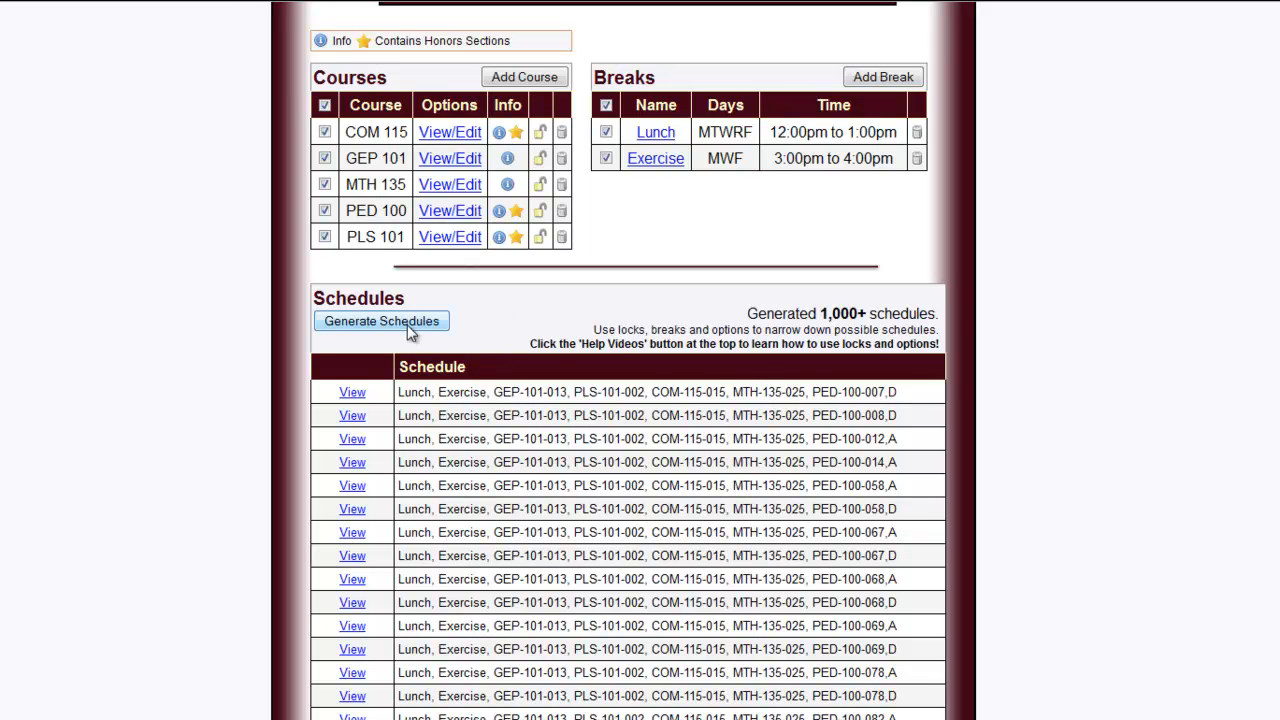
left_click(380, 320)
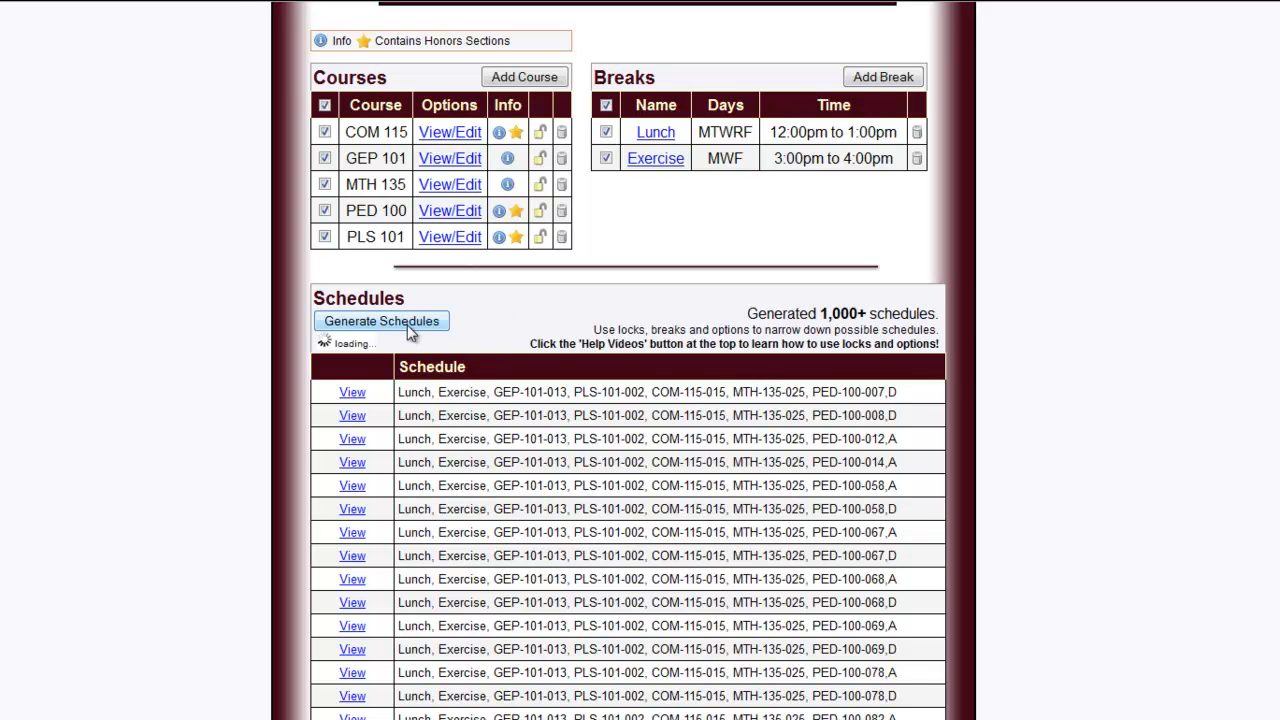
left_click(380, 320)
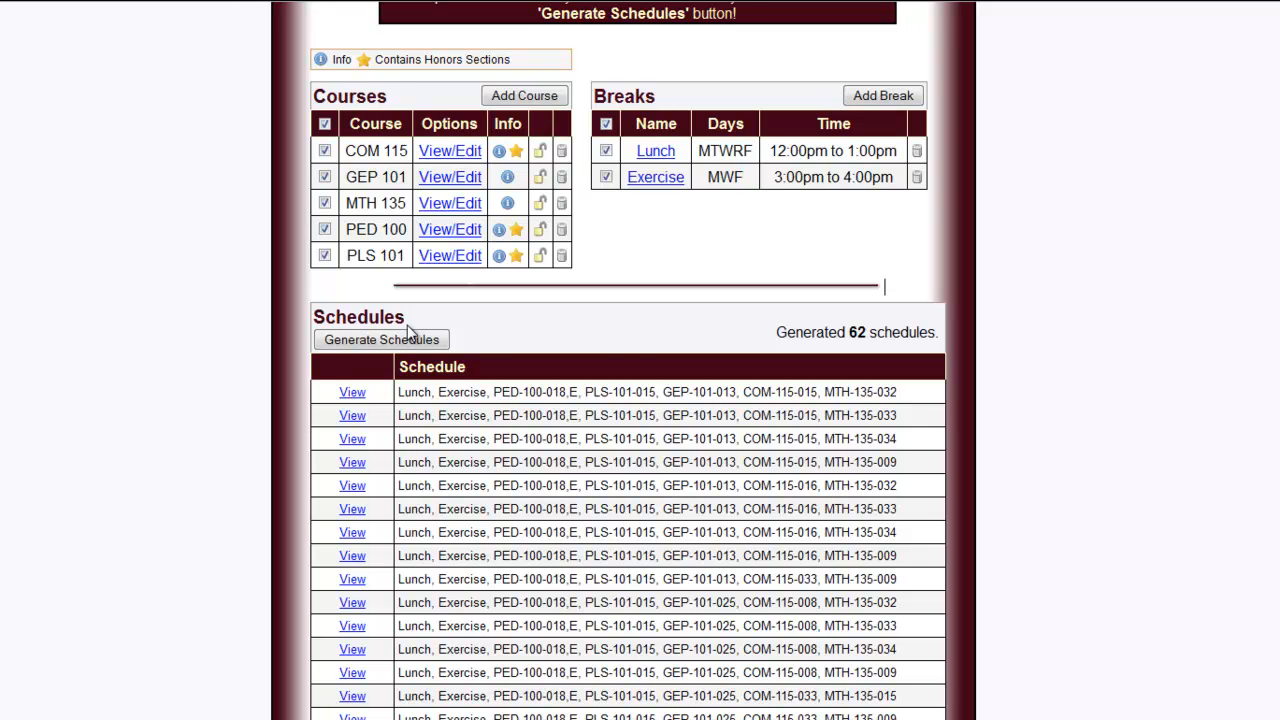
mouse_move(464, 366)
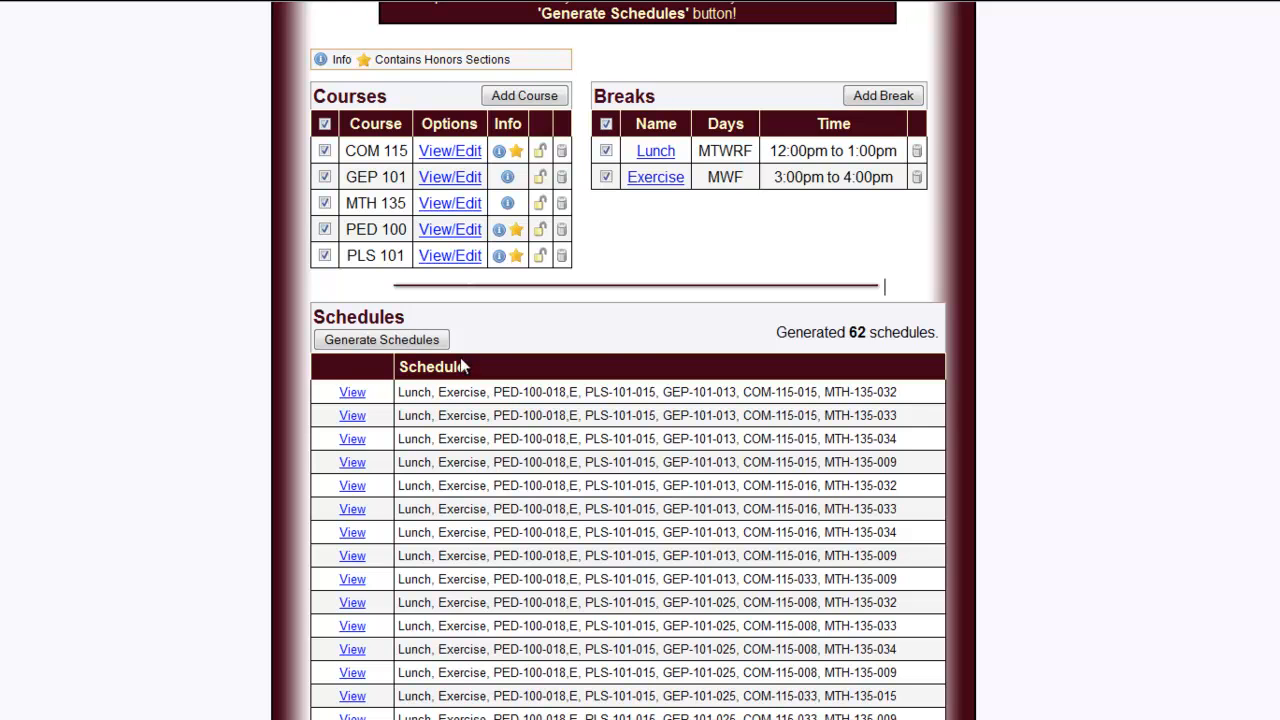
scroll("up", 3)
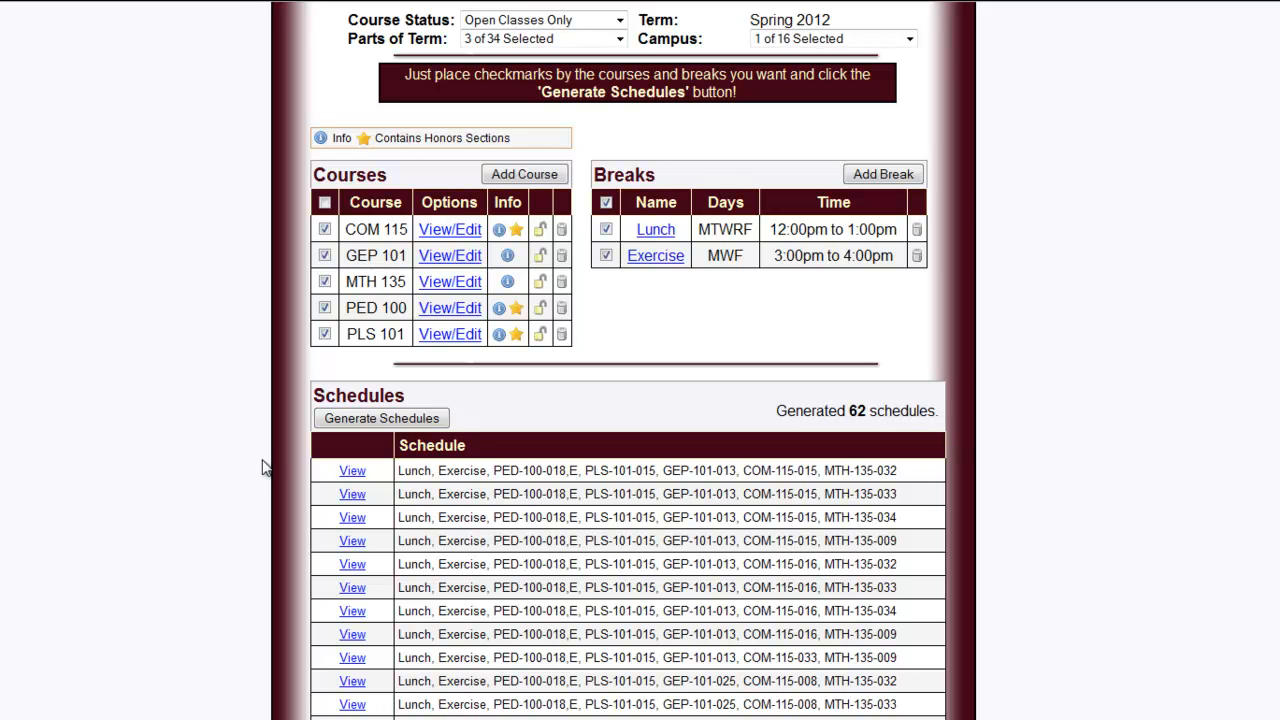
Step: View the first schedule's course list and weekly calendar with Lunch and Exercise blocks
left_click(352, 470)
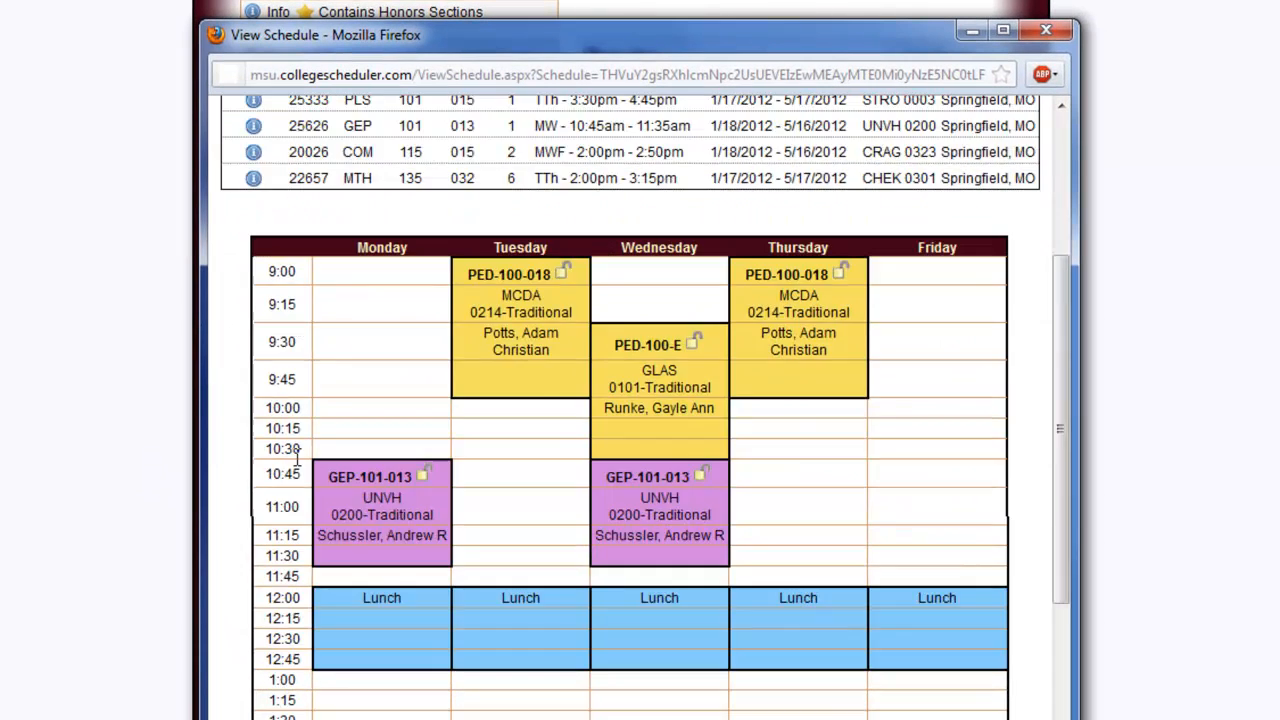
scroll("down", 3)
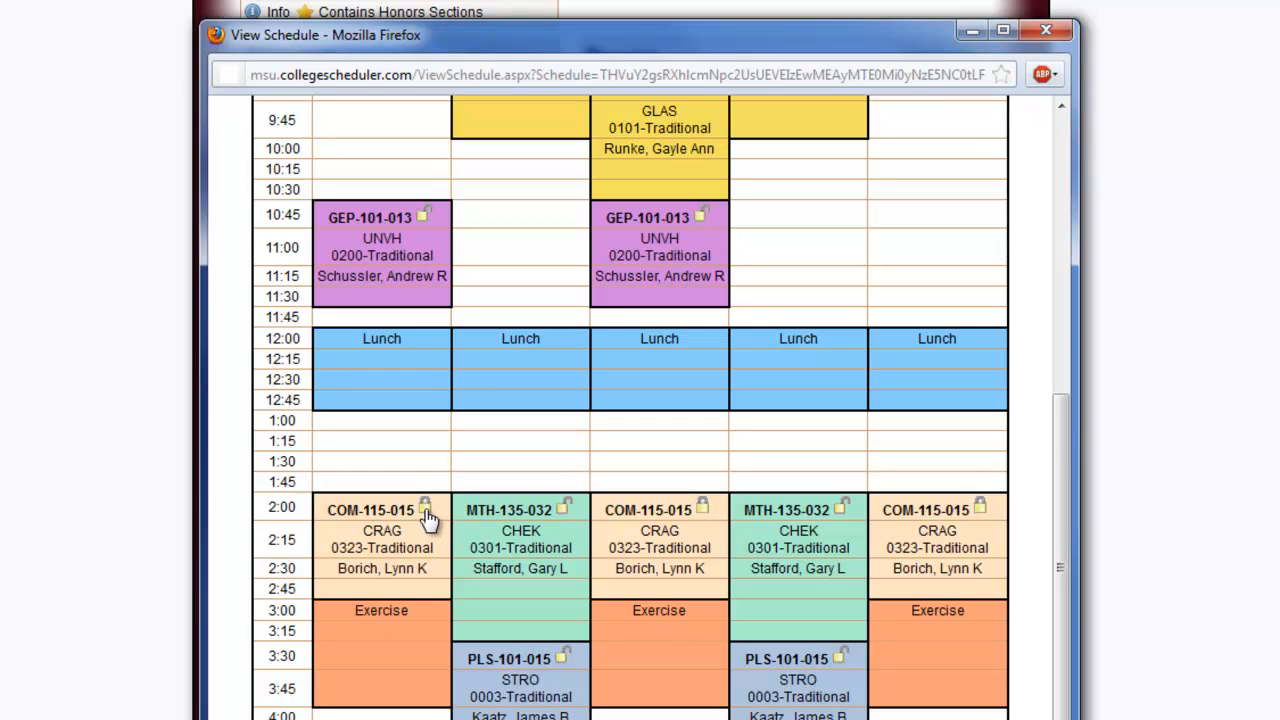
mouse_move(384, 472)
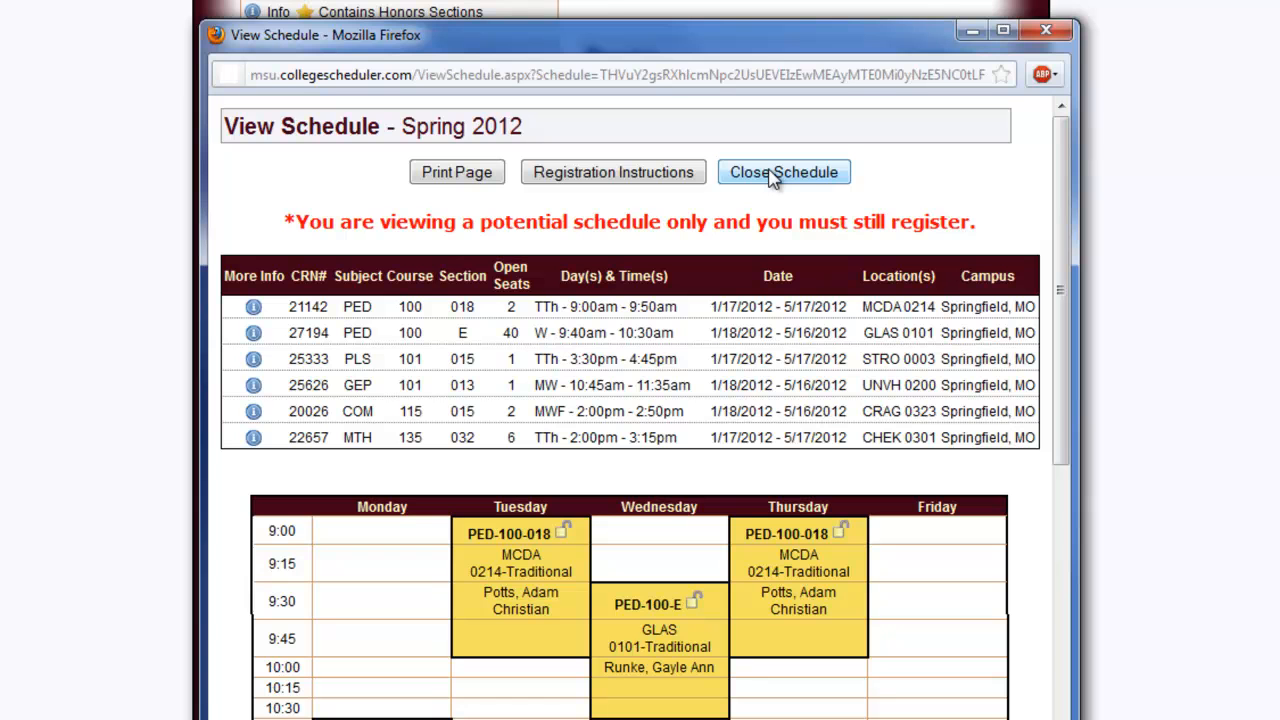
Step: Close the schedule, regenerate with COM 115 locked to get 18 schedules, and view the first
left_click(784, 172)
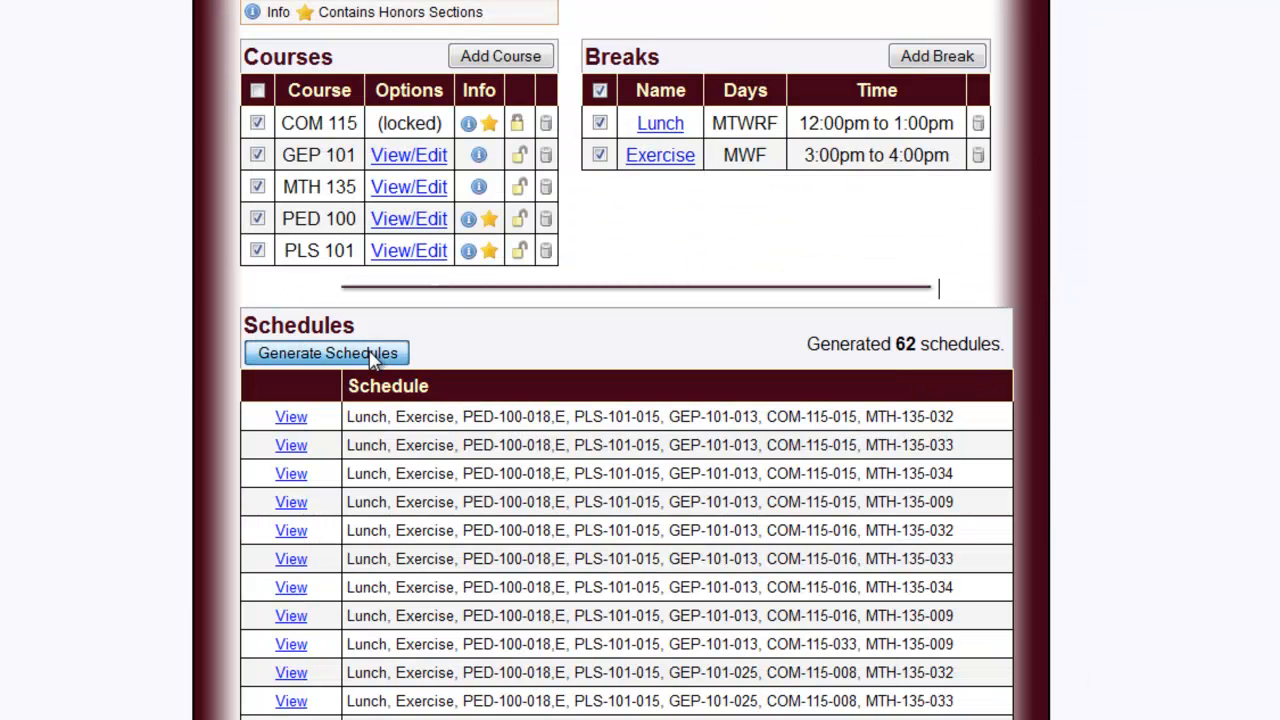
left_click(326, 352)
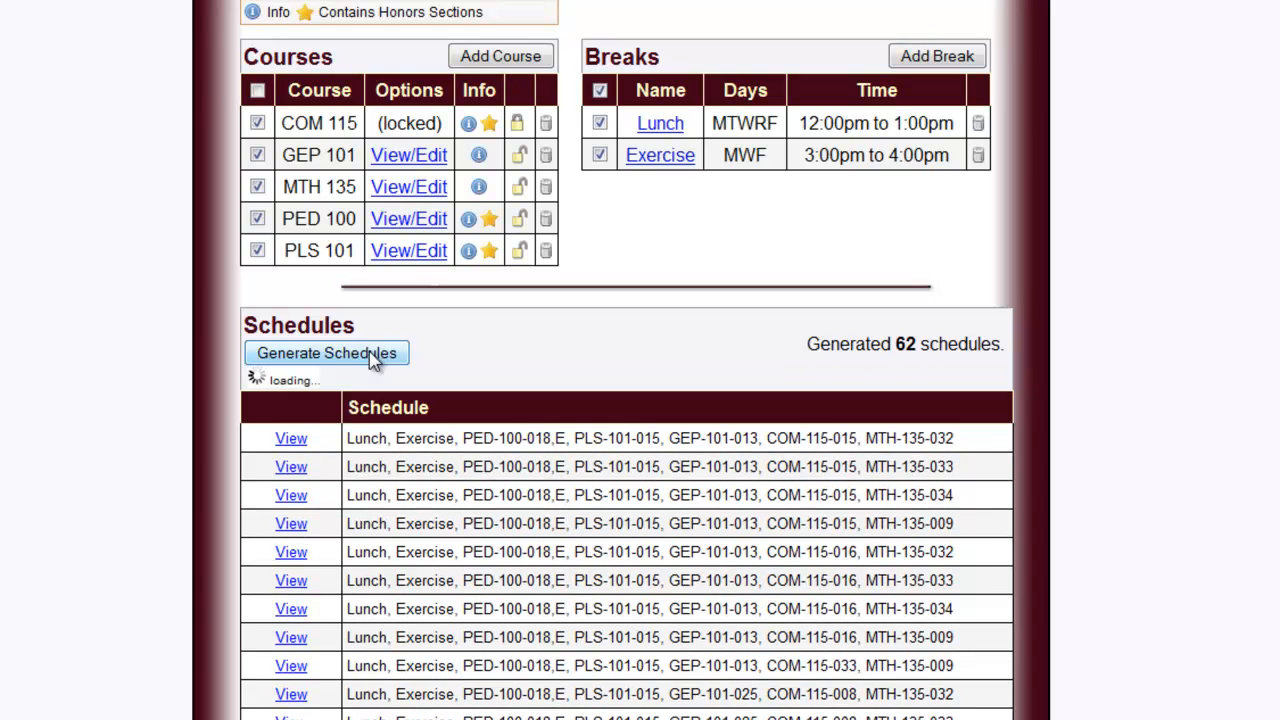
left_click(326, 352)
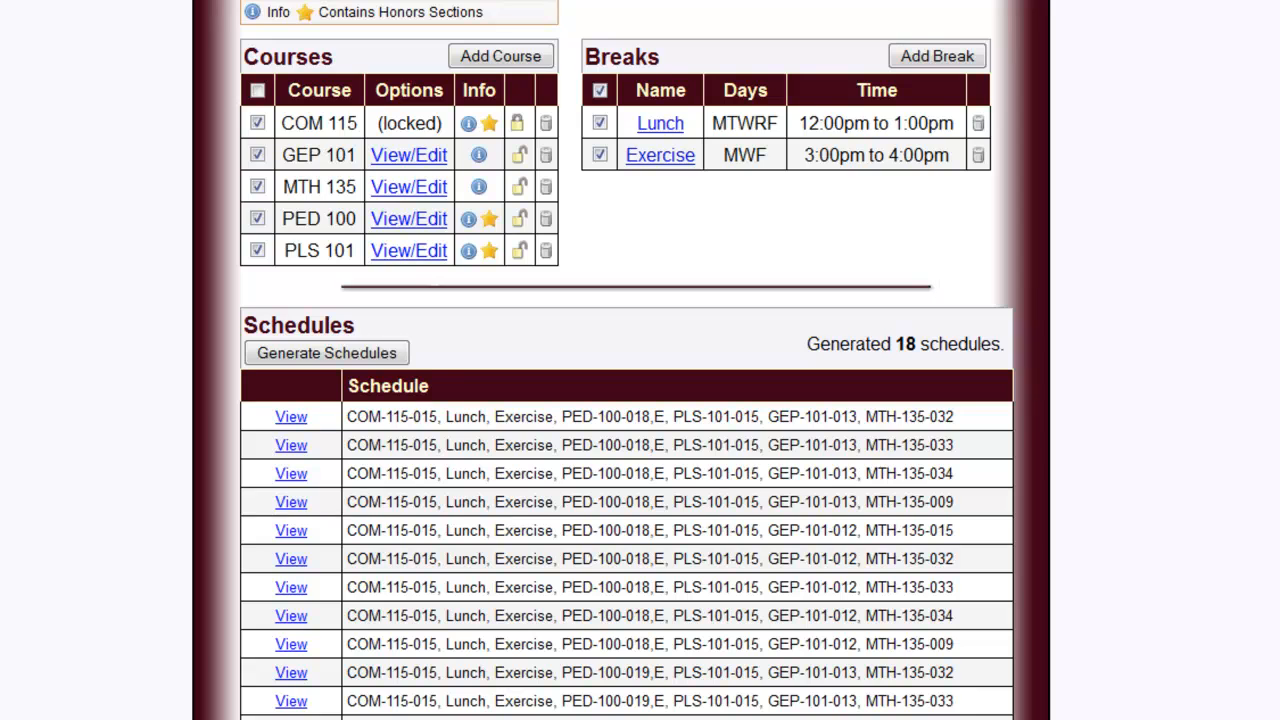
left_click(326, 352)
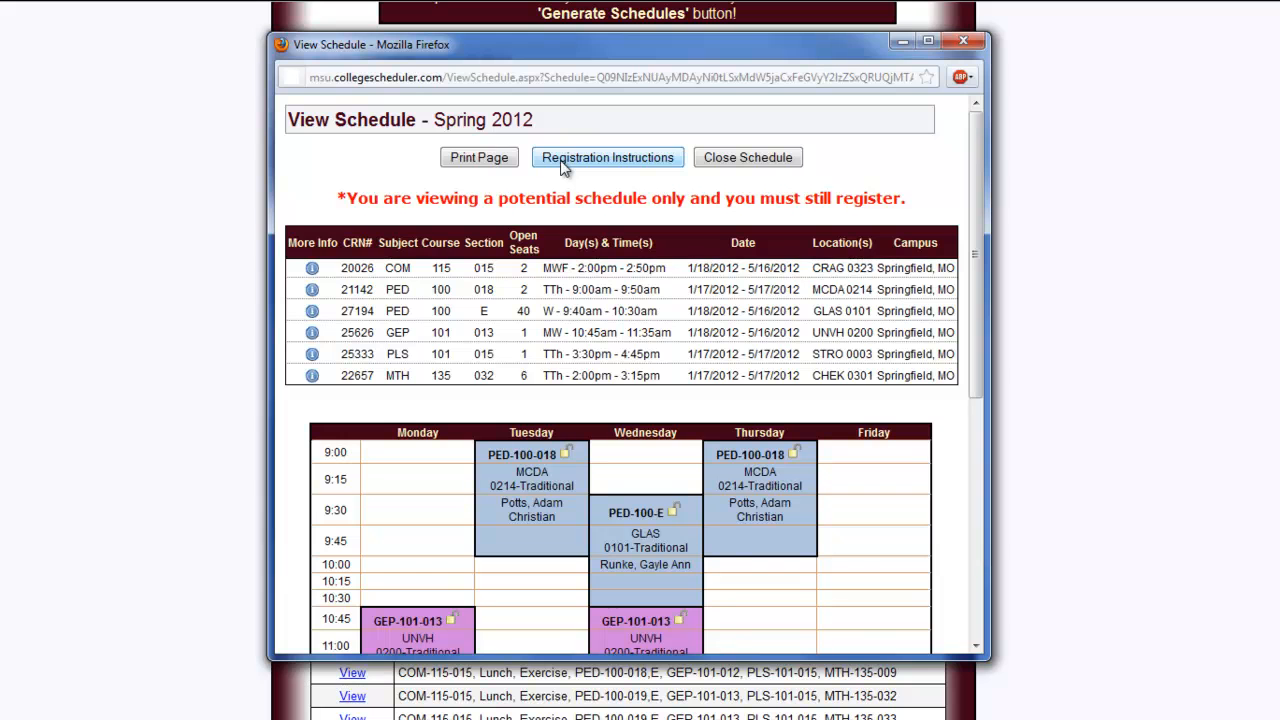
Step: Show the Registration Instructions listing the CRN for each course section in the schedule
left_click(608, 156)
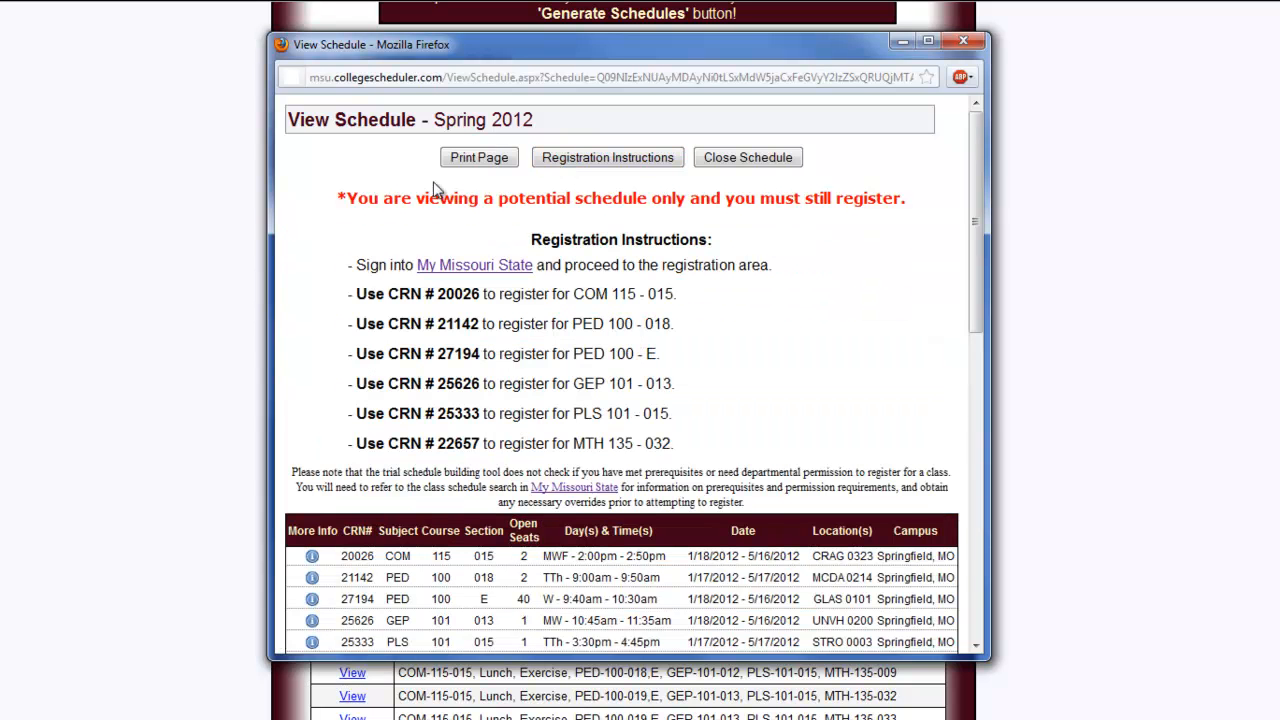
mouse_move(316, 206)
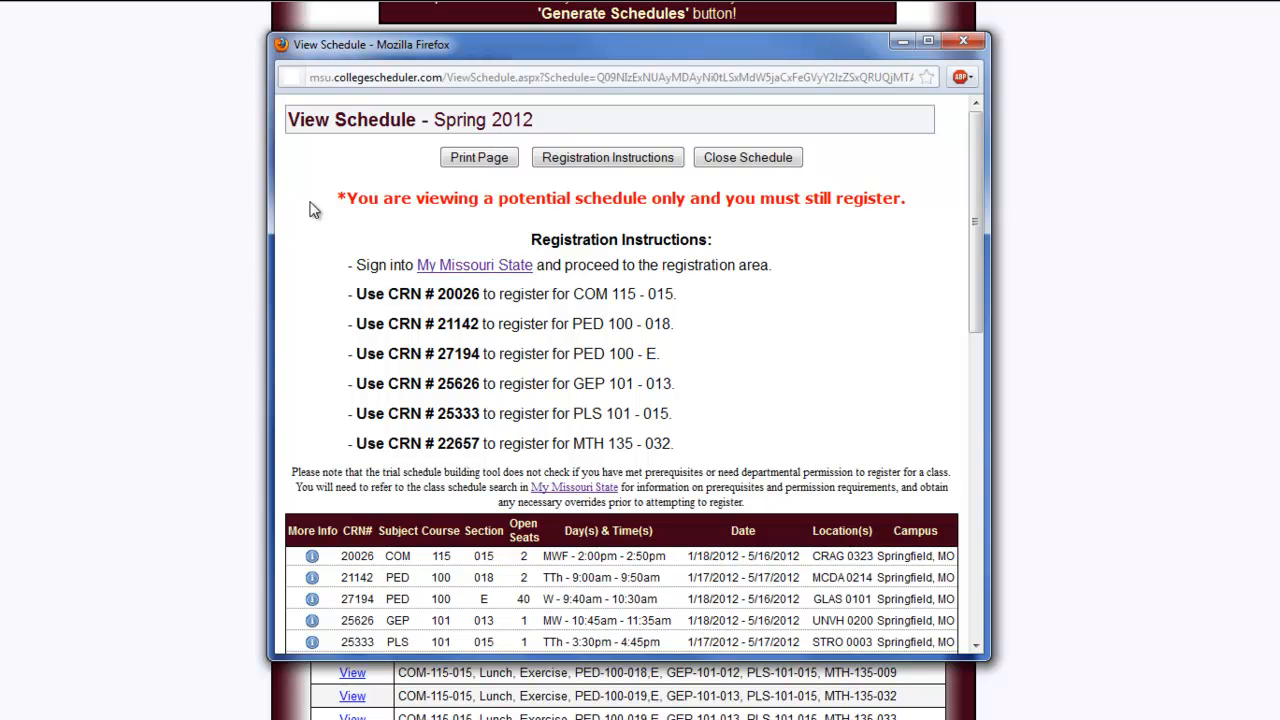
mouse_move(316, 288)
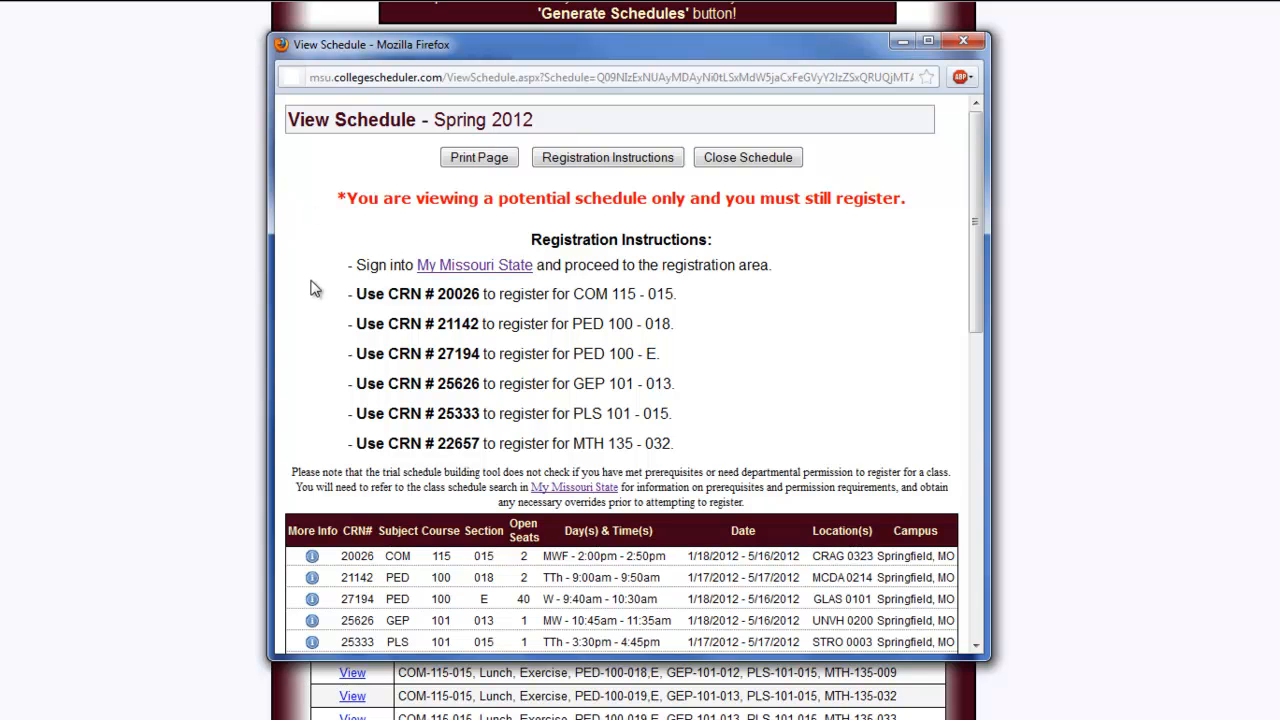
scroll("down", 3)
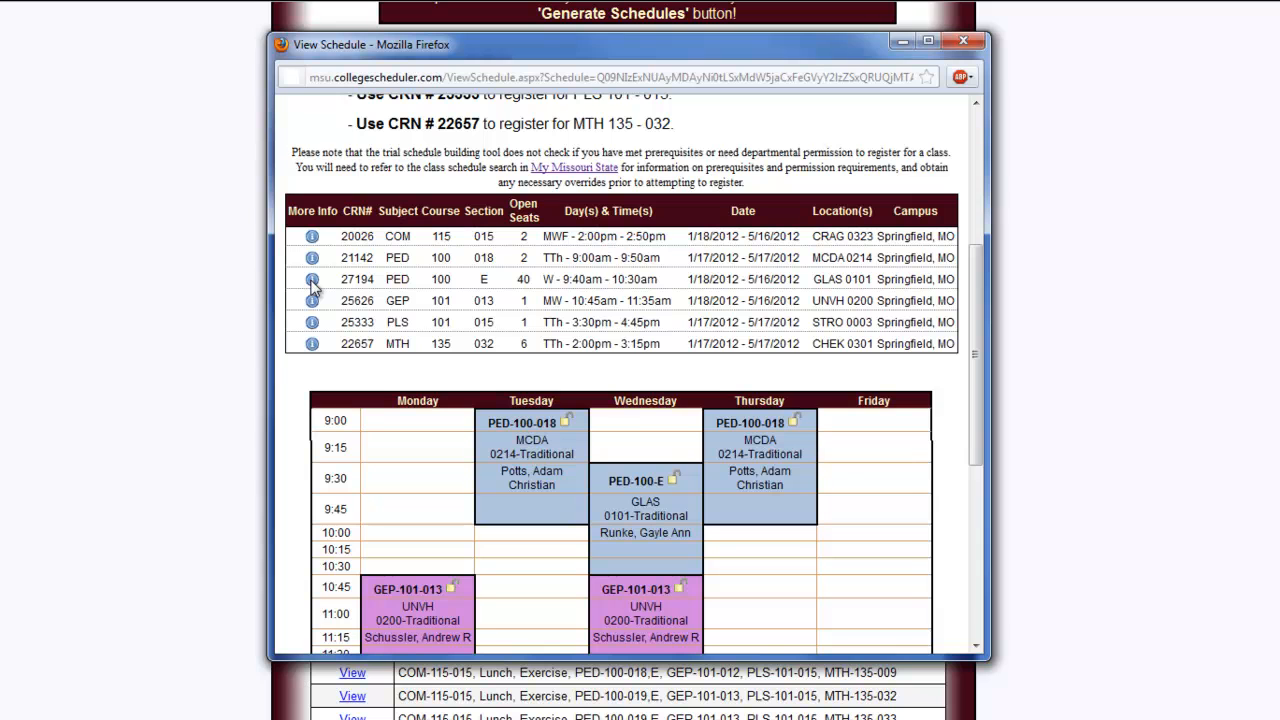